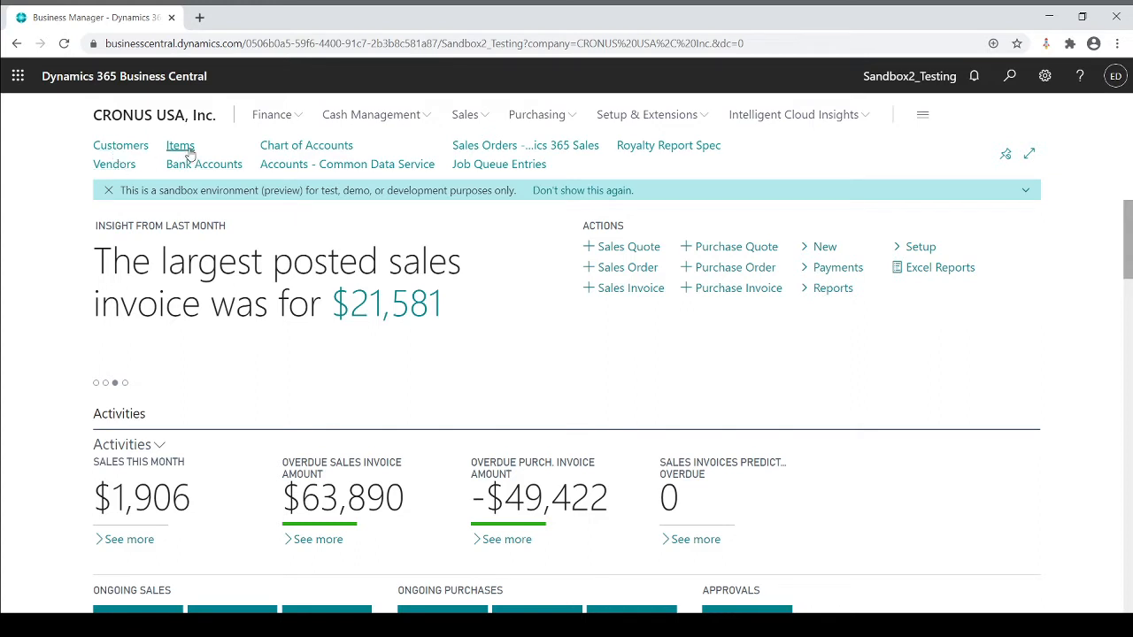
Step: Open customer 10000 Adatum Corporation and inspect its DOMESTIC customer posting group field
{"action": "left_click", "coordinate": [120, 145]}
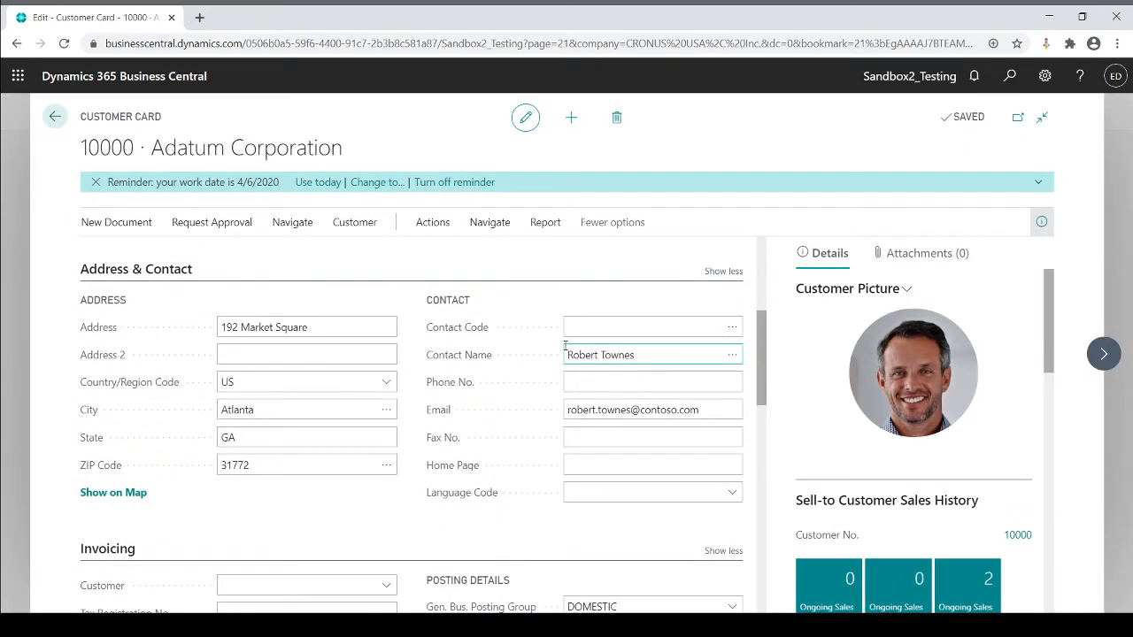
{"action": "scroll", "scroll_direction": "down", "scroll_amount": 3}
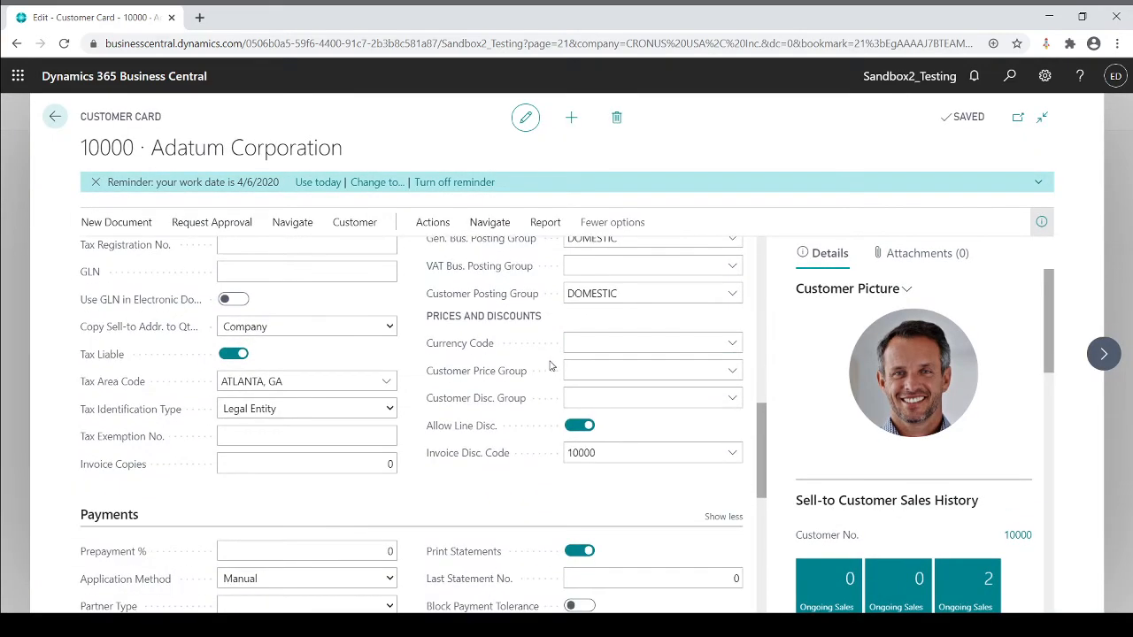
{"action": "mouse_move", "coordinate": [518, 296]}
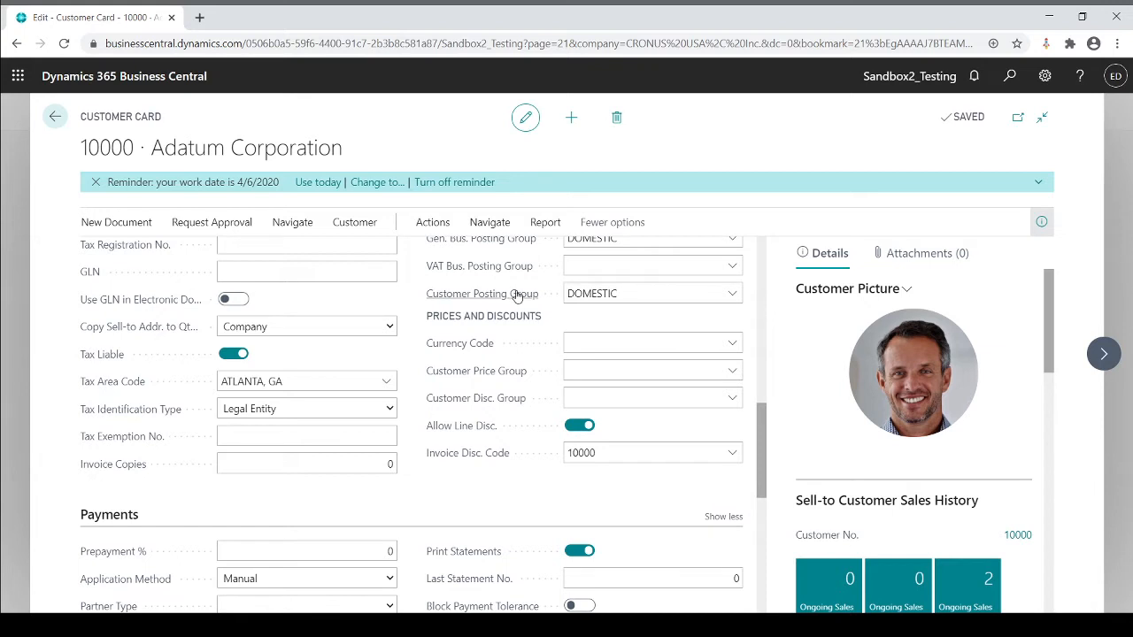
{"action": "mouse_move", "coordinate": [451, 293]}
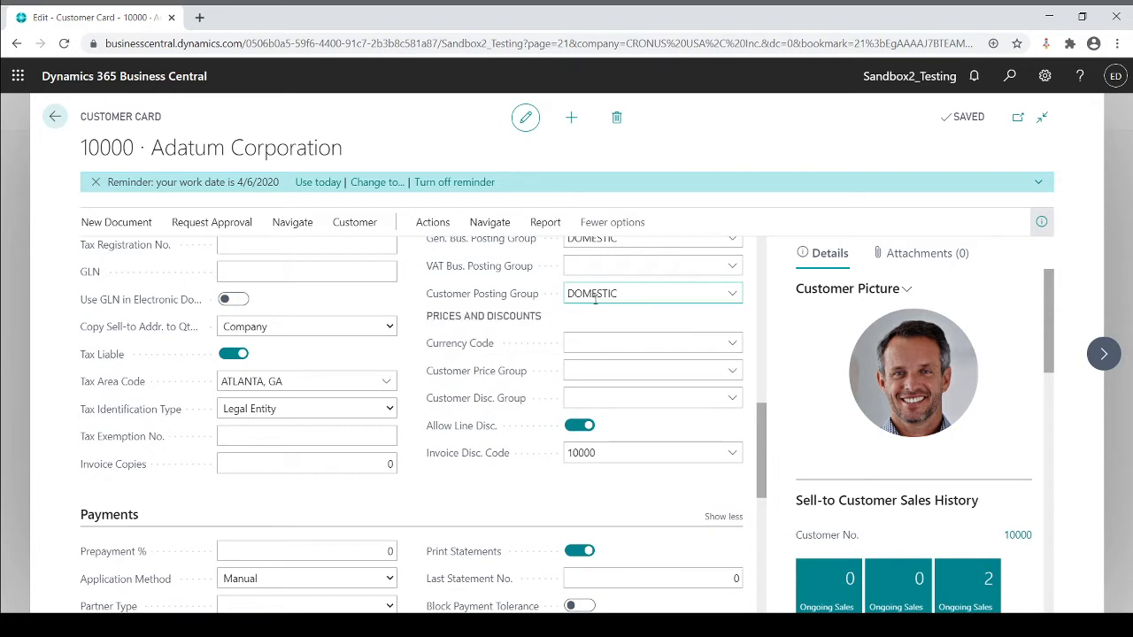
{"action": "left_click", "coordinate": [637, 293]}
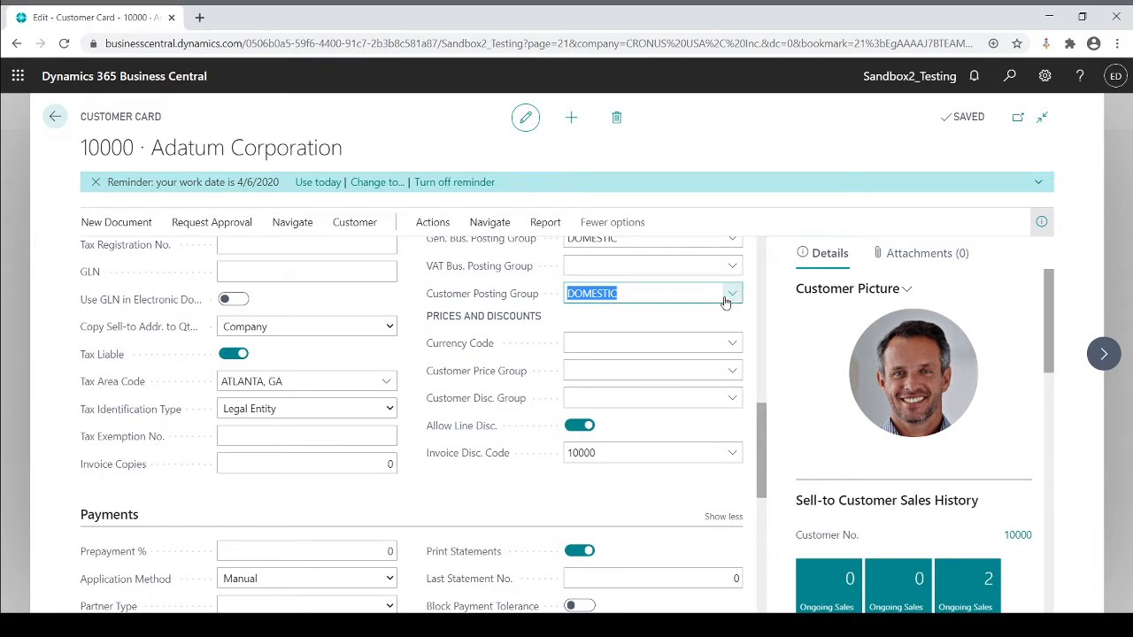
{"action": "left_click", "coordinate": [730, 293]}
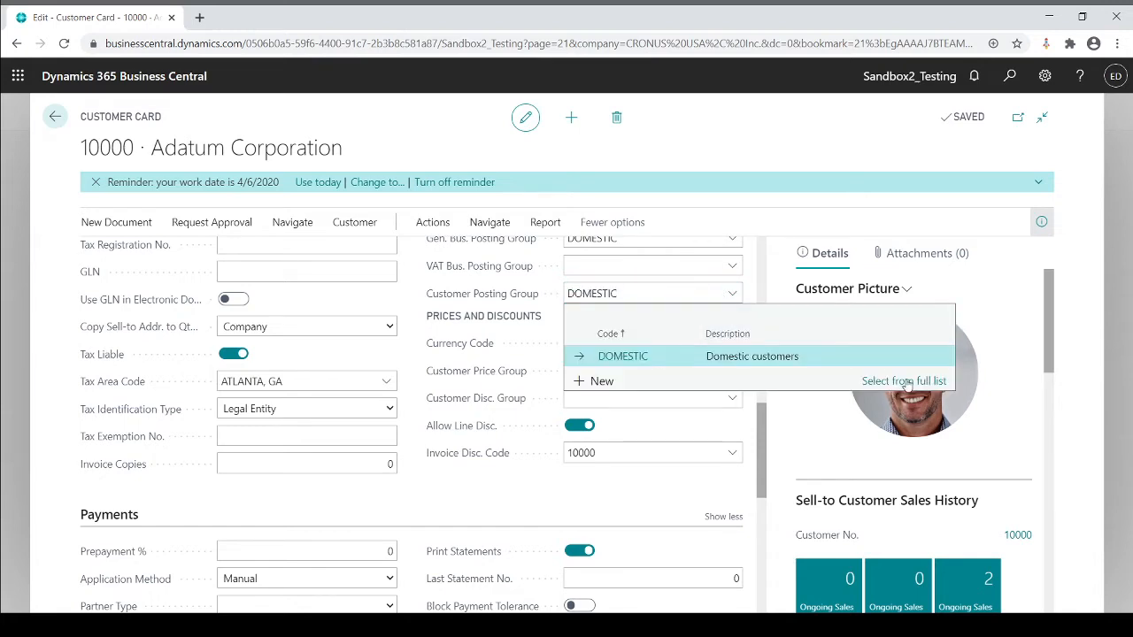
{"action": "left_click", "coordinate": [905, 380]}
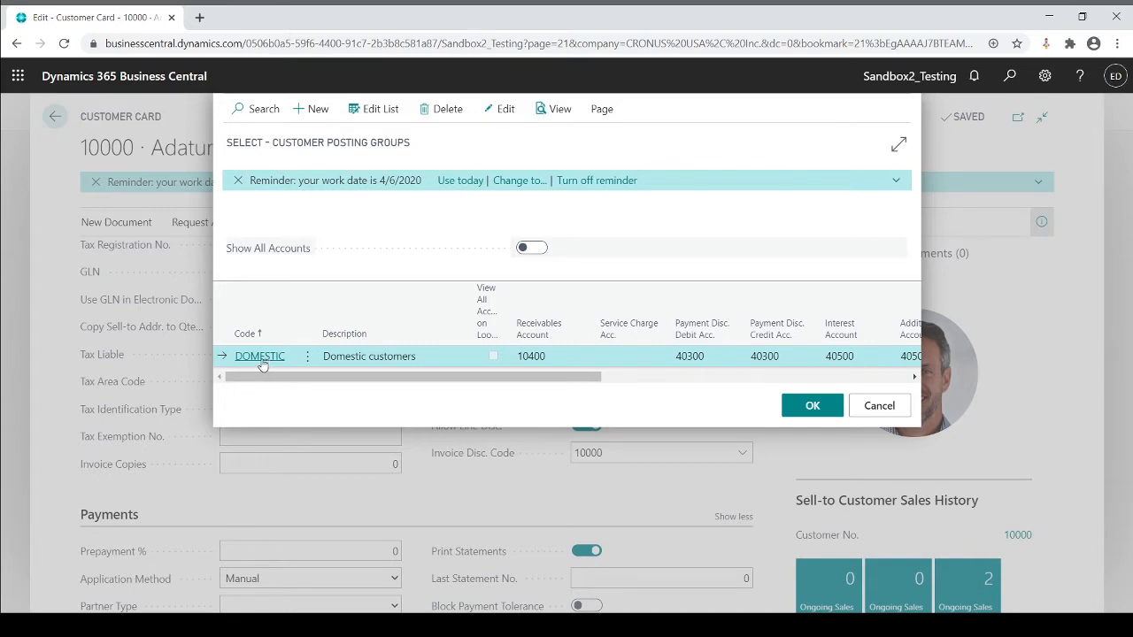
{"action": "mouse_move", "coordinate": [299, 358]}
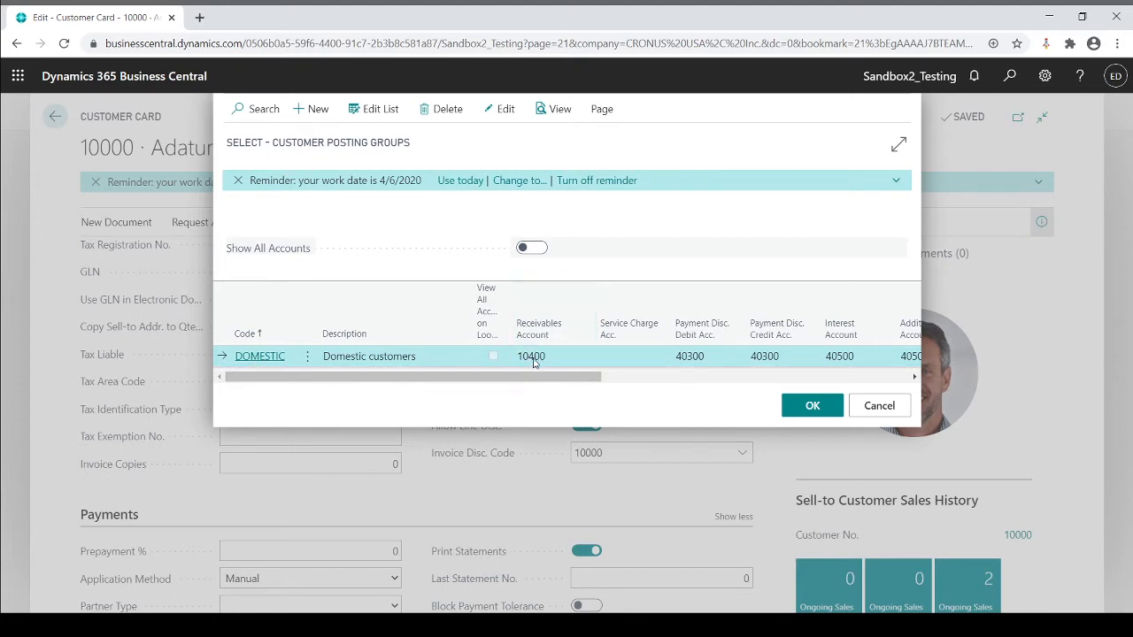
{"action": "left_click", "coordinate": [533, 356]}
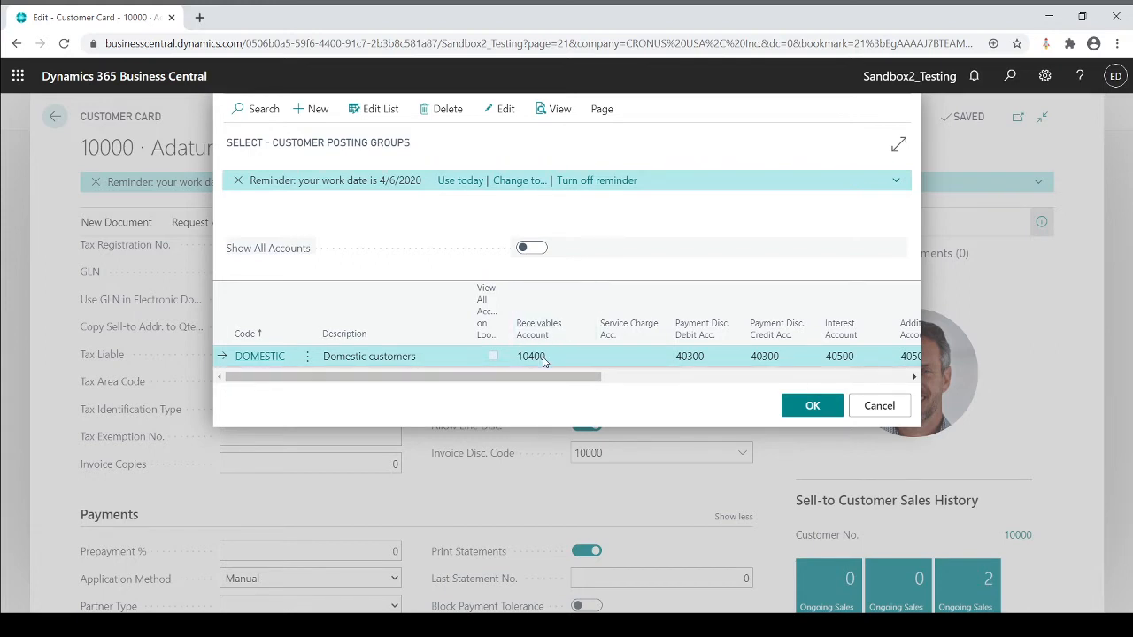
{"action": "mouse_move", "coordinate": [613, 357]}
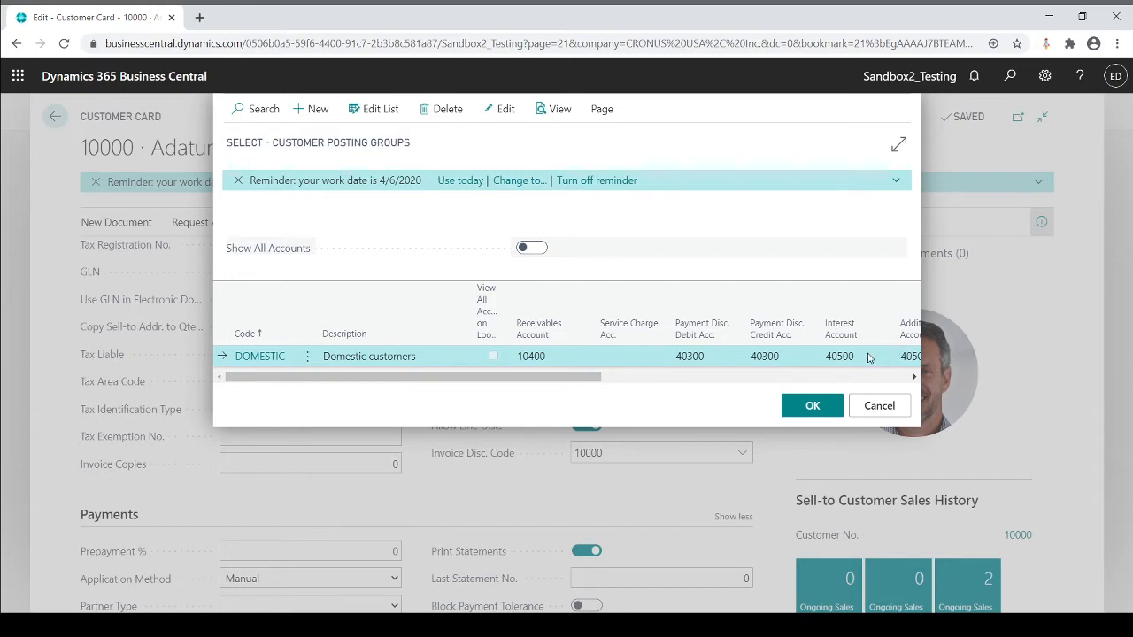
{"action": "mouse_move", "coordinate": [727, 359]}
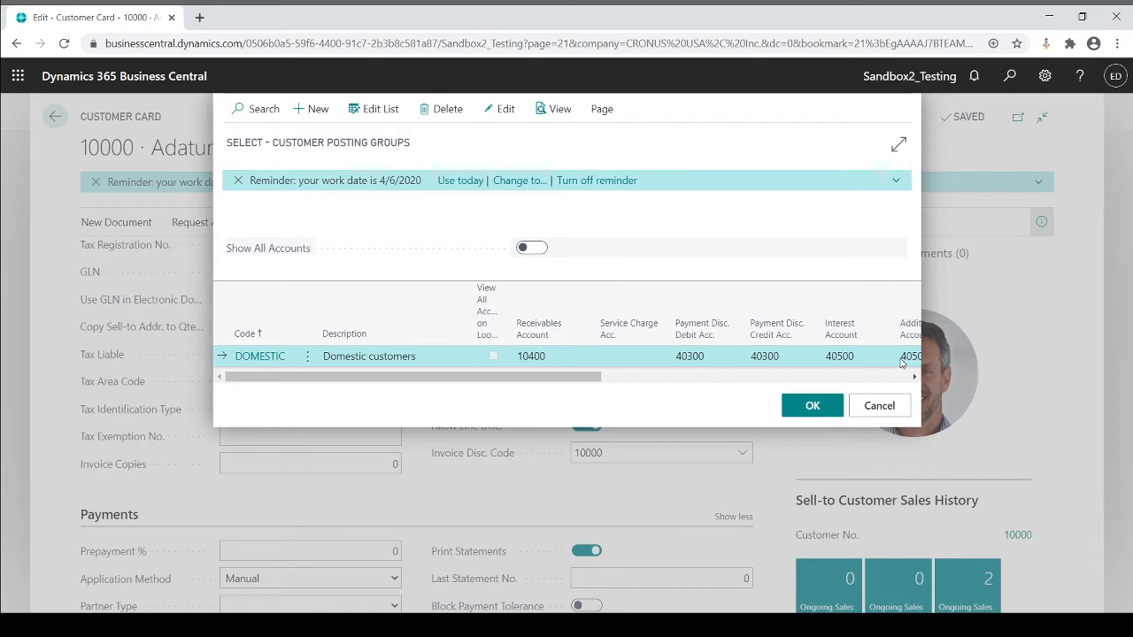
{"action": "mouse_move", "coordinate": [260, 356]}
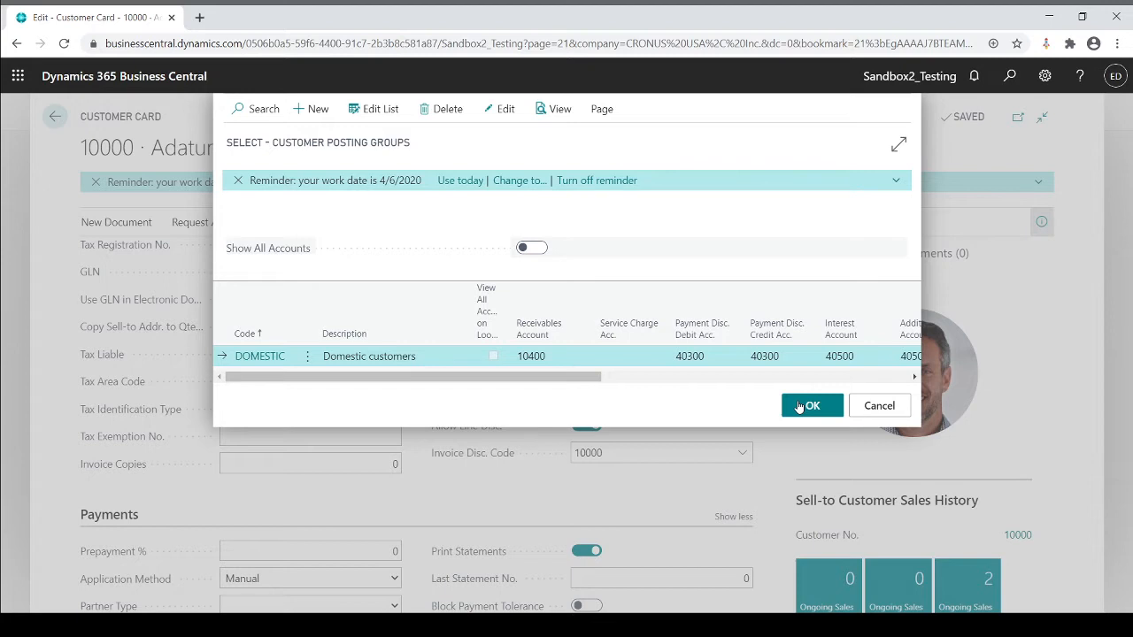
{"action": "left_click", "coordinate": [810, 406]}
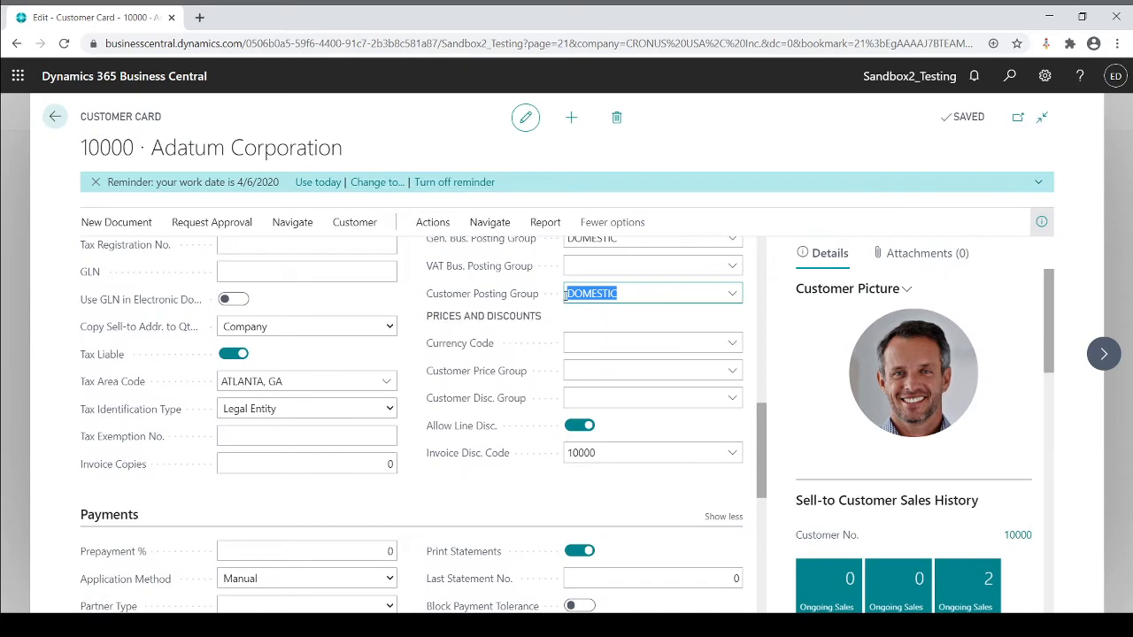
Step: Open vendor 10000 Fabrikam, Inc. and list the options for its DOMESTIC vendor posting group
{"action": "left_click", "coordinate": [54, 115]}
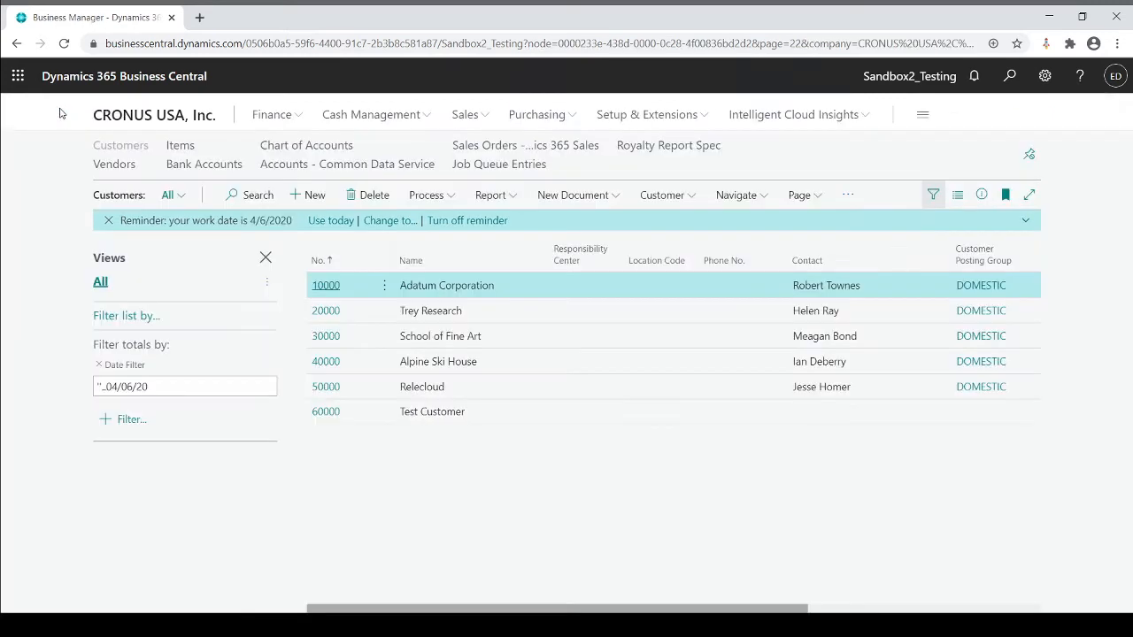
{"action": "mouse_move", "coordinate": [311, 268]}
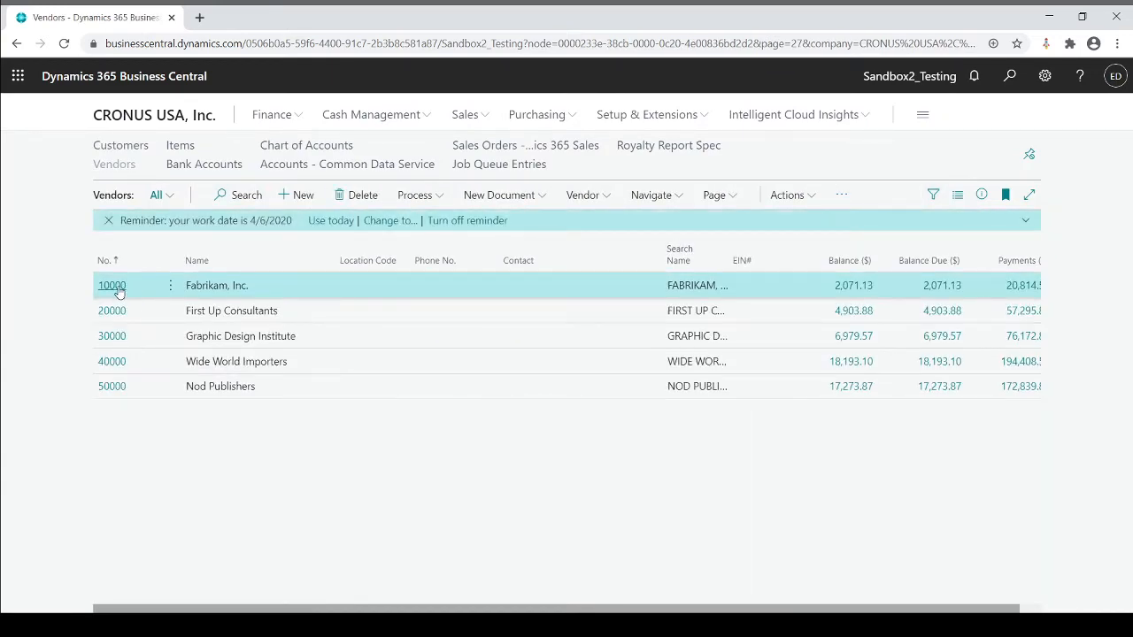
{"action": "left_click", "coordinate": [111, 285]}
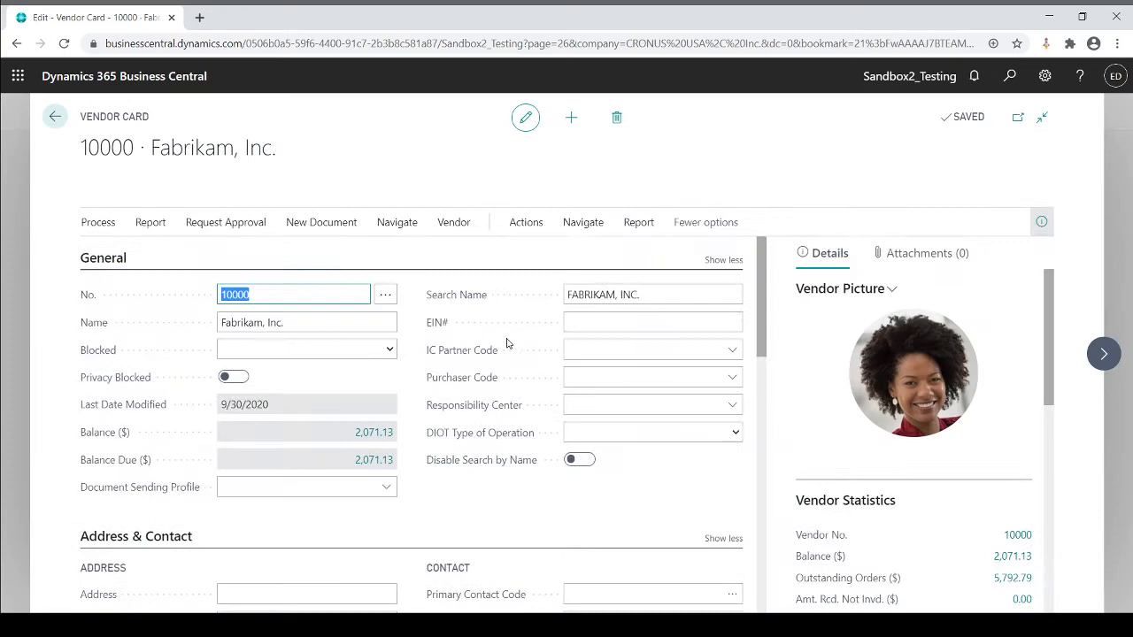
{"action": "scroll", "scroll_direction": "down", "scroll_amount": 3}
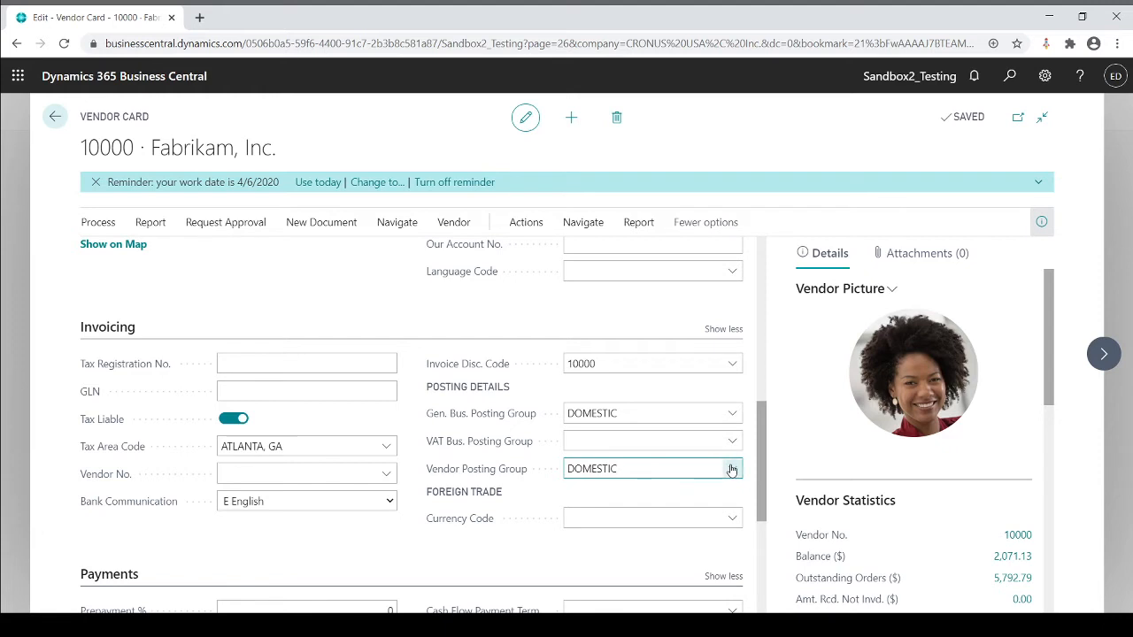
{"action": "left_click", "coordinate": [732, 468]}
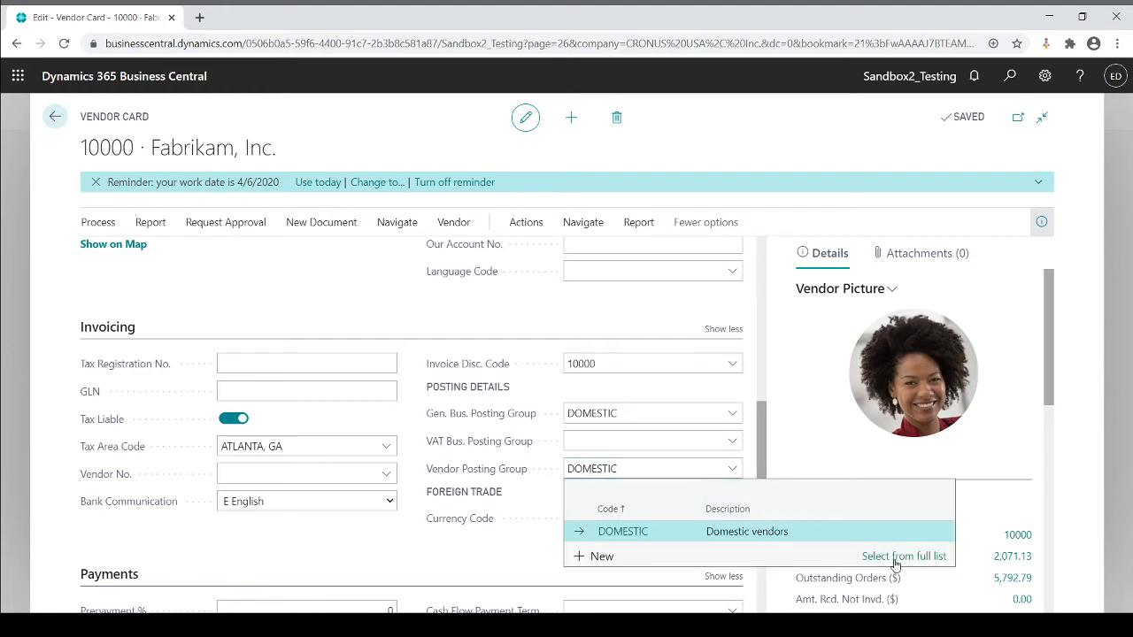
Step: Show the full vendor posting groups list, where DOMESTIC uses payables account 20100
{"action": "left_click", "coordinate": [902, 556]}
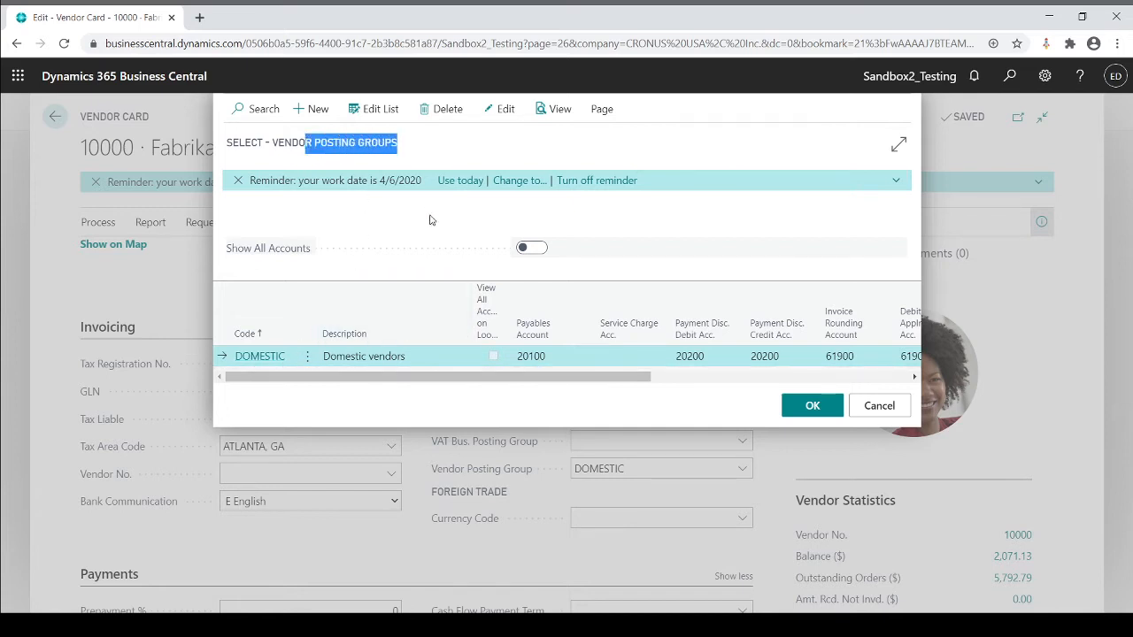
{"action": "mouse_move", "coordinate": [550, 357]}
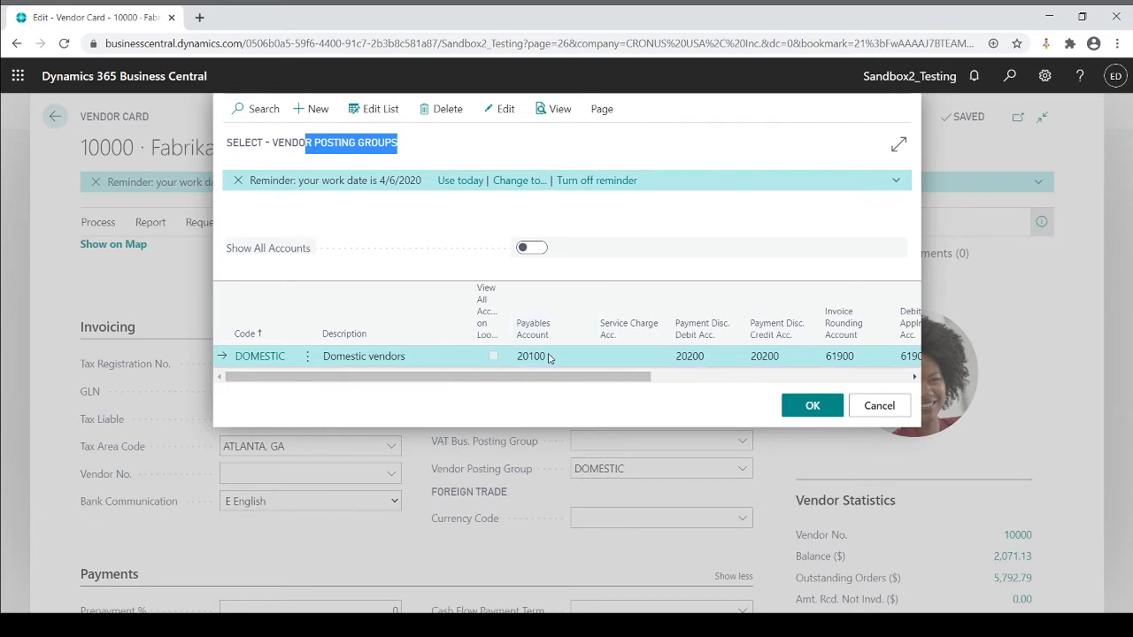
{"action": "mouse_move", "coordinate": [543, 371]}
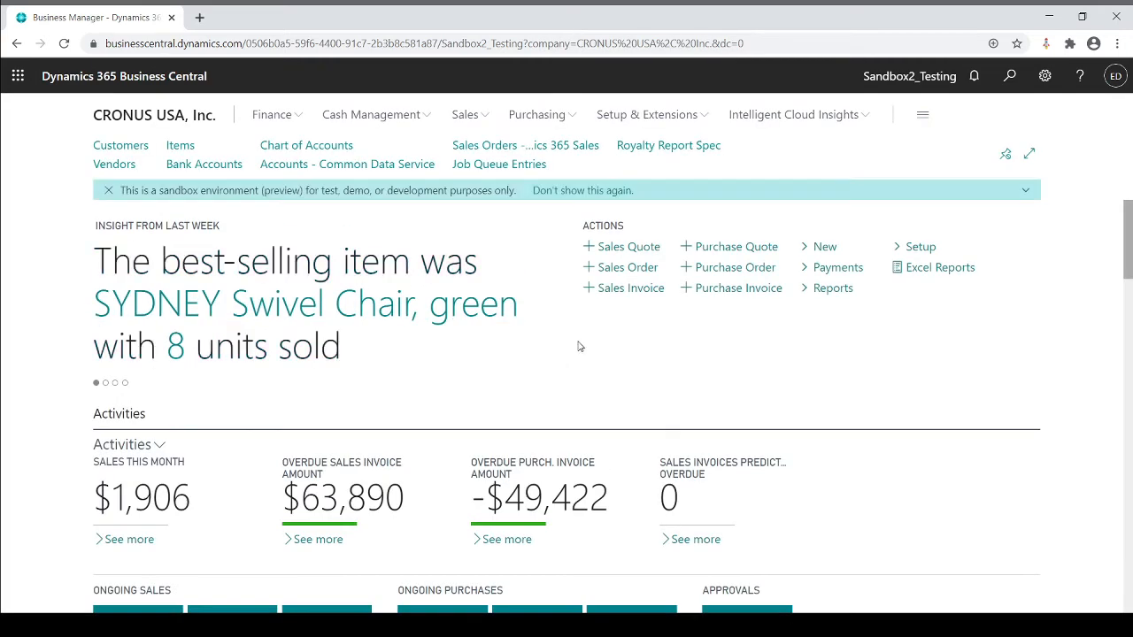
Step: Search 'post gern' to reach Gen. Business Posting Groups and open DOMESTIC's posting setup
{"action": "left_click", "coordinate": [1011, 75]}
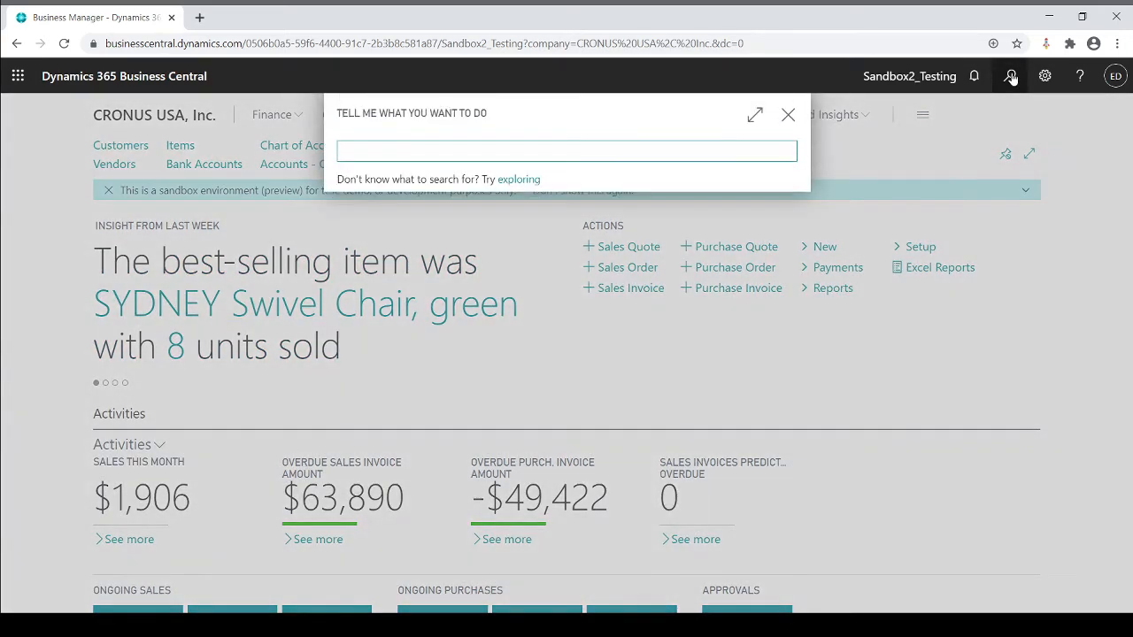
{"action": "type", "text": "postin"}
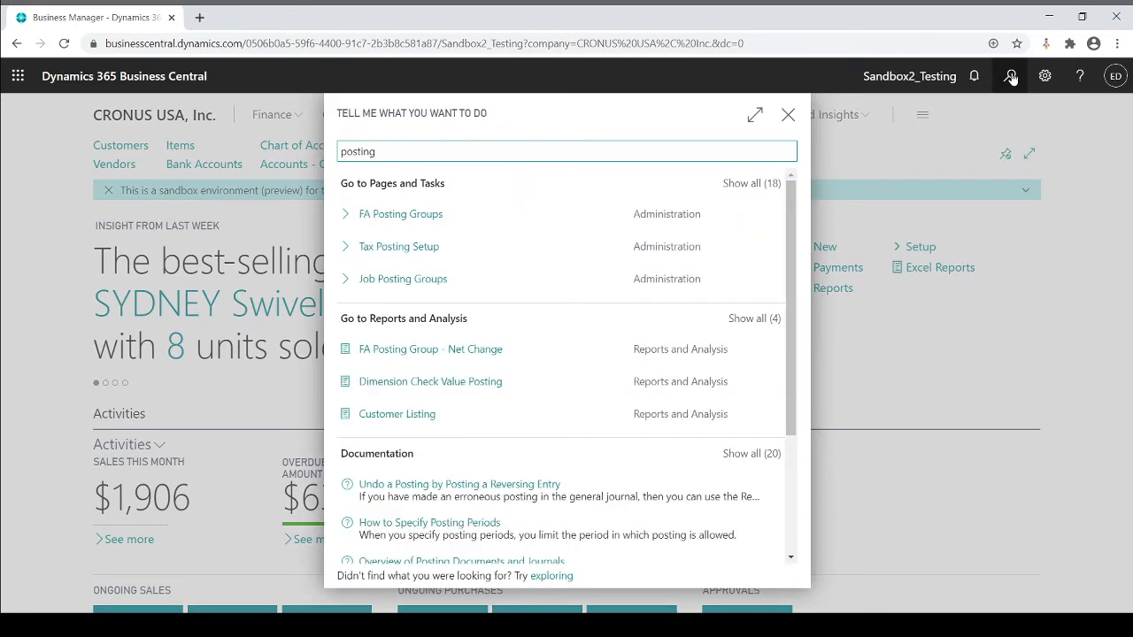
{"action": "type", "text": "gern"}
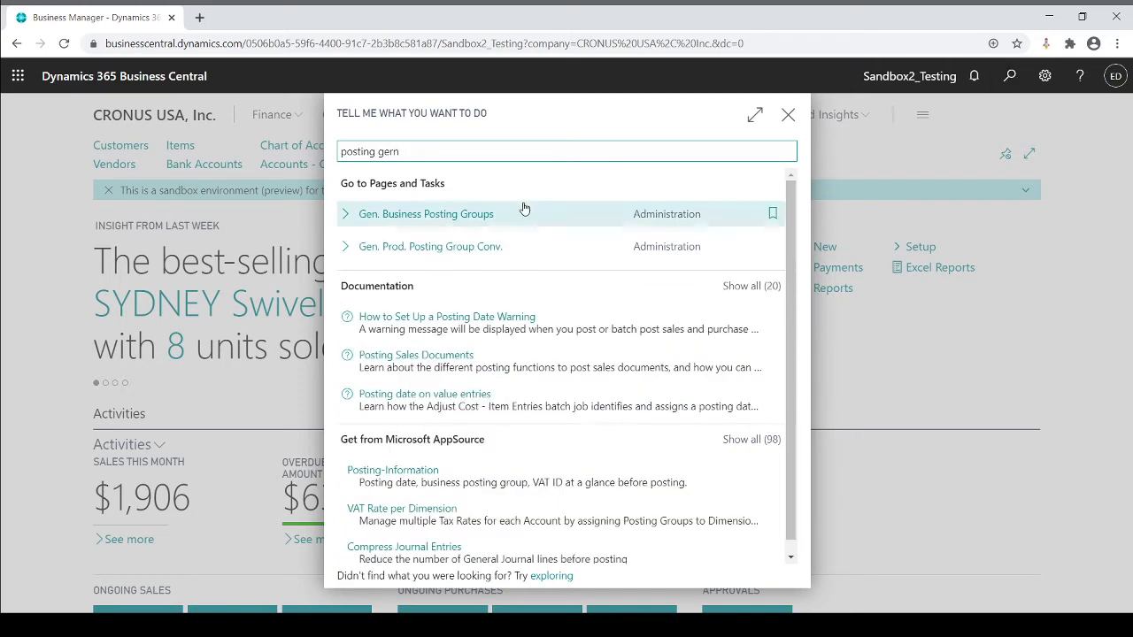
{"action": "left_click", "coordinate": [427, 213]}
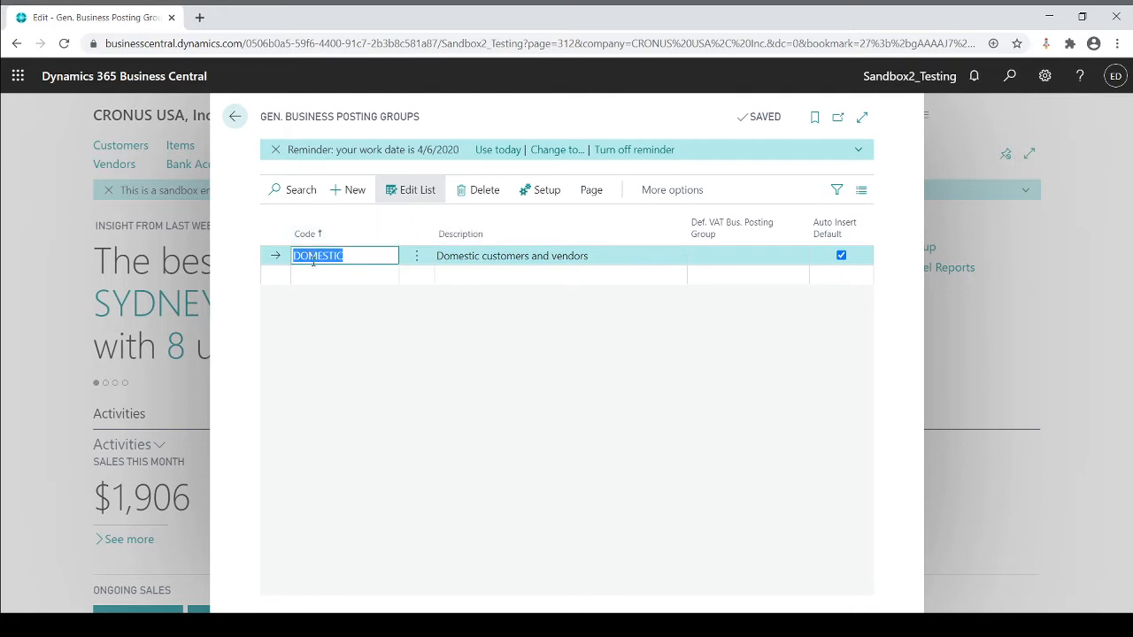
{"action": "mouse_move", "coordinate": [364, 255]}
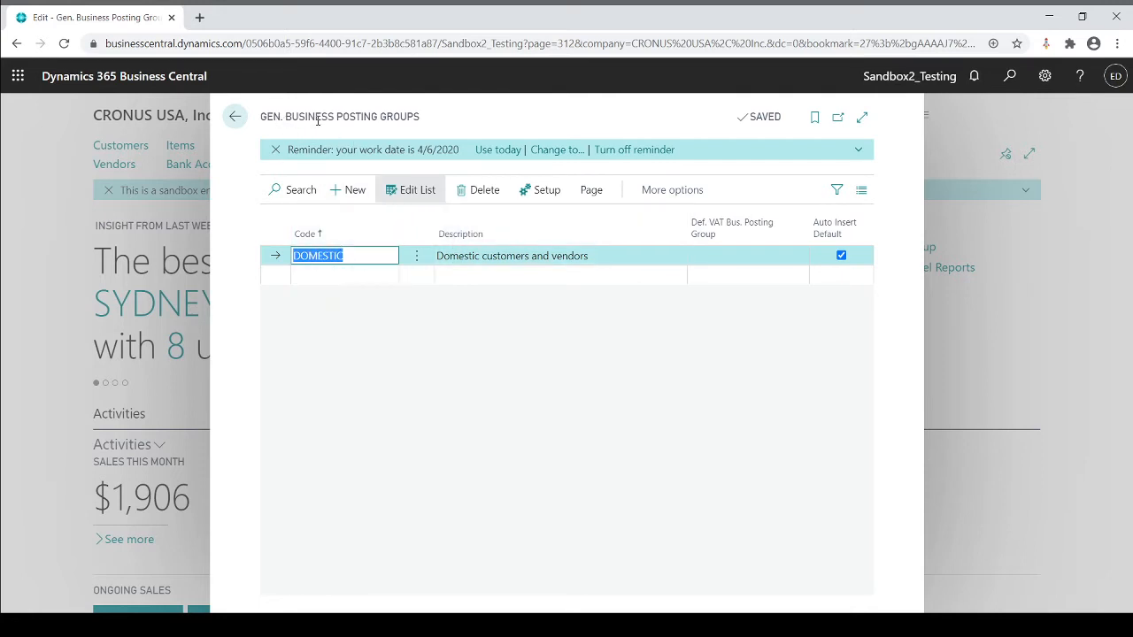
{"action": "left_click", "coordinate": [539, 190]}
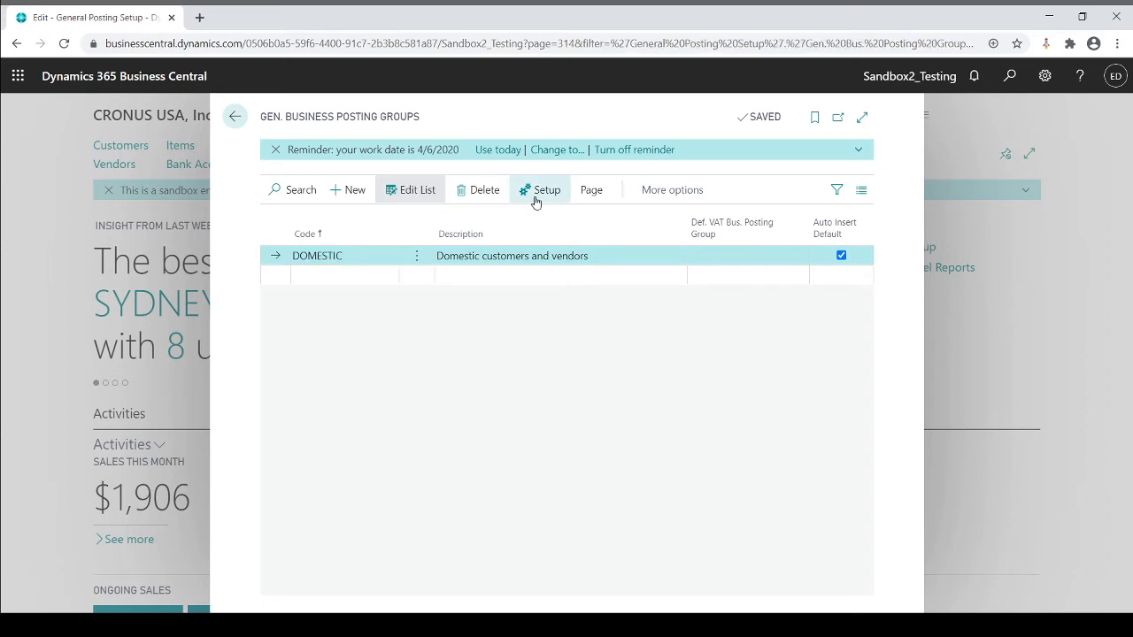
{"action": "left_click", "coordinate": [538, 189]}
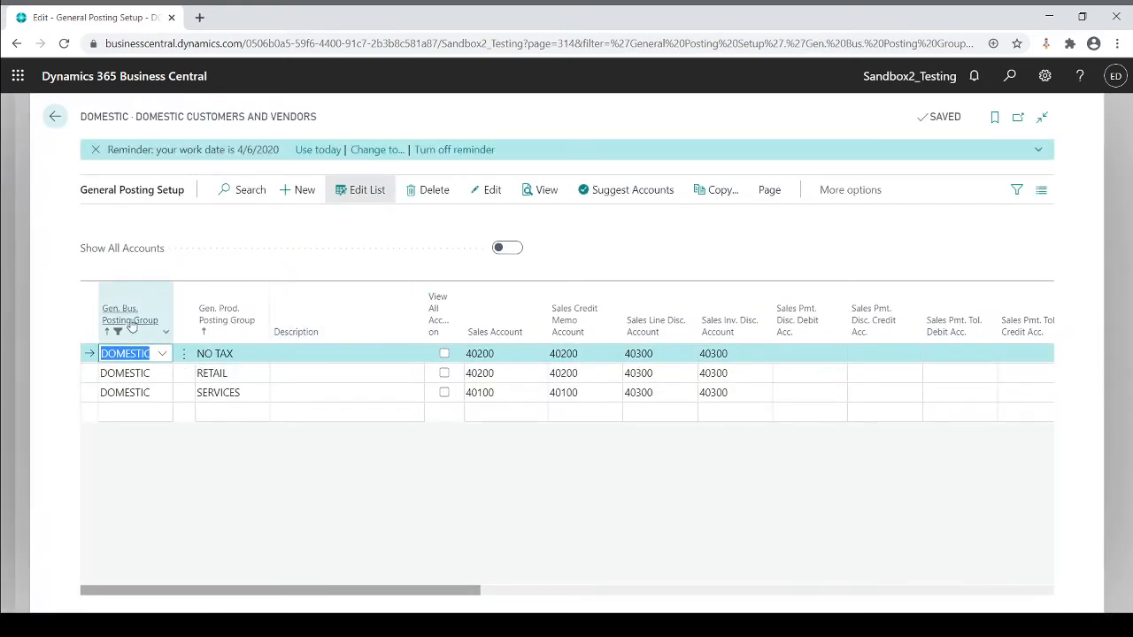
{"action": "mouse_move", "coordinate": [117, 334]}
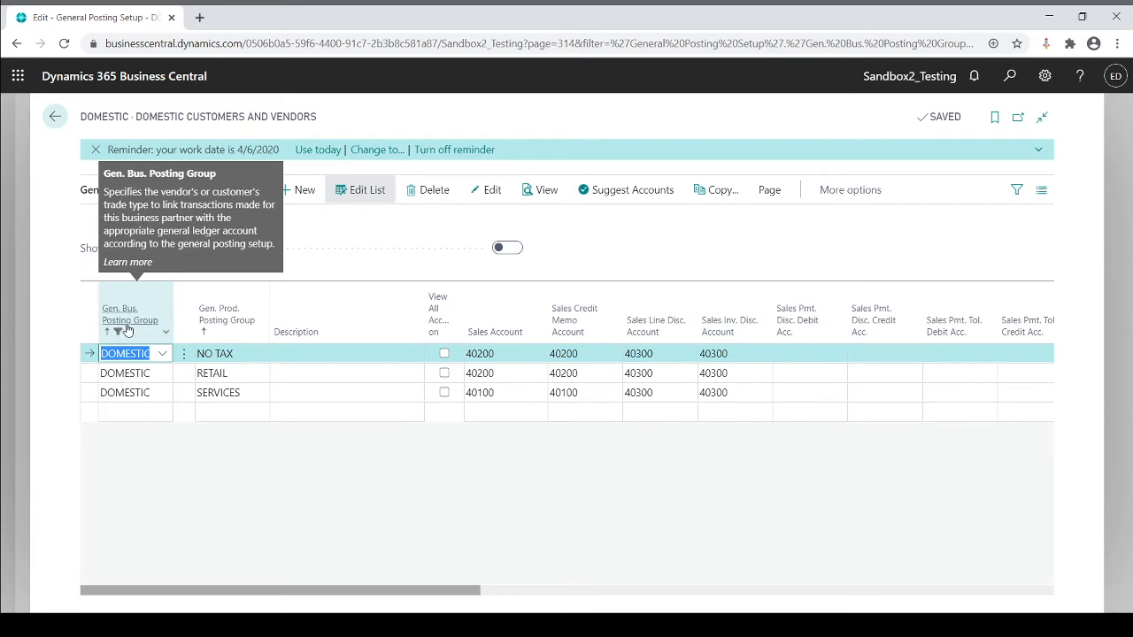
{"action": "mouse_move", "coordinate": [233, 321]}
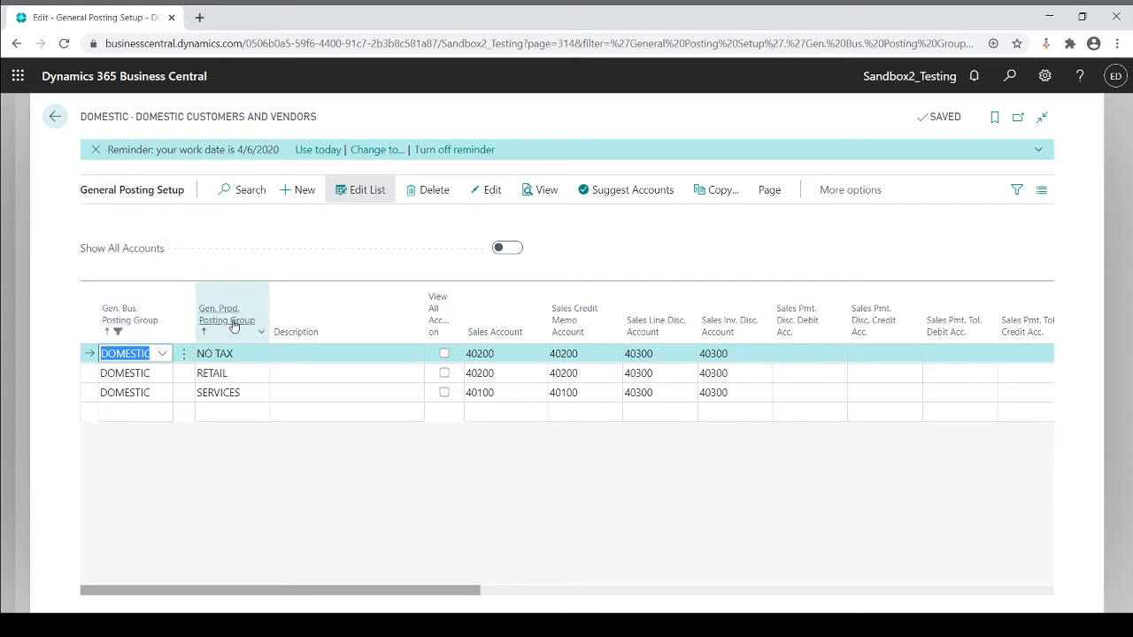
{"action": "mouse_move", "coordinate": [232, 321]}
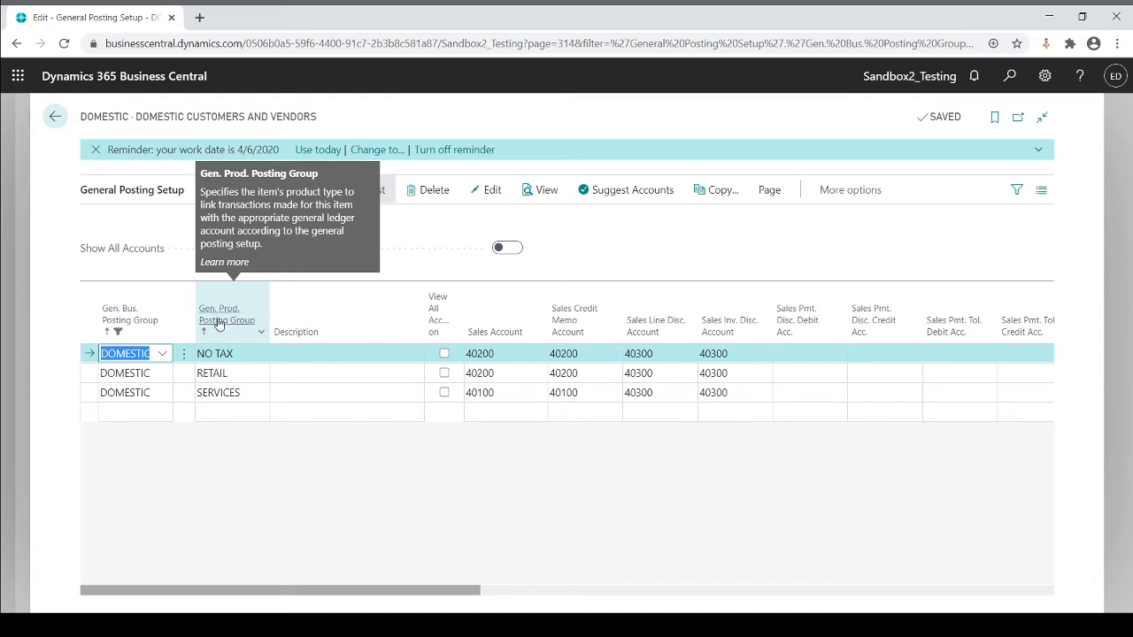
{"action": "mouse_move", "coordinate": [227, 321]}
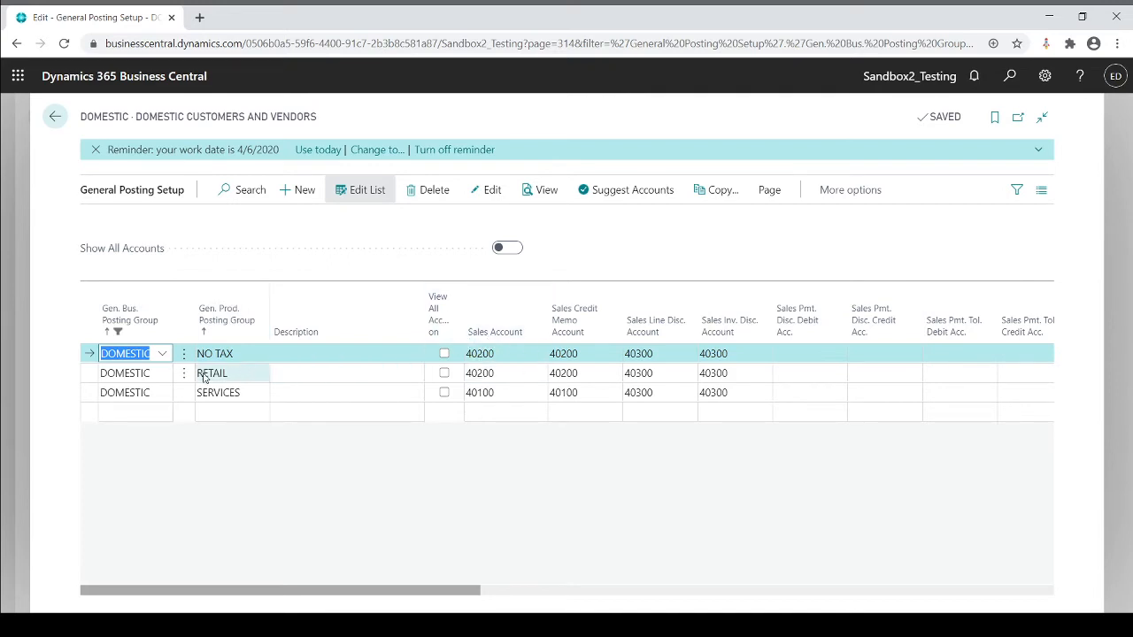
{"action": "left_click", "coordinate": [212, 373]}
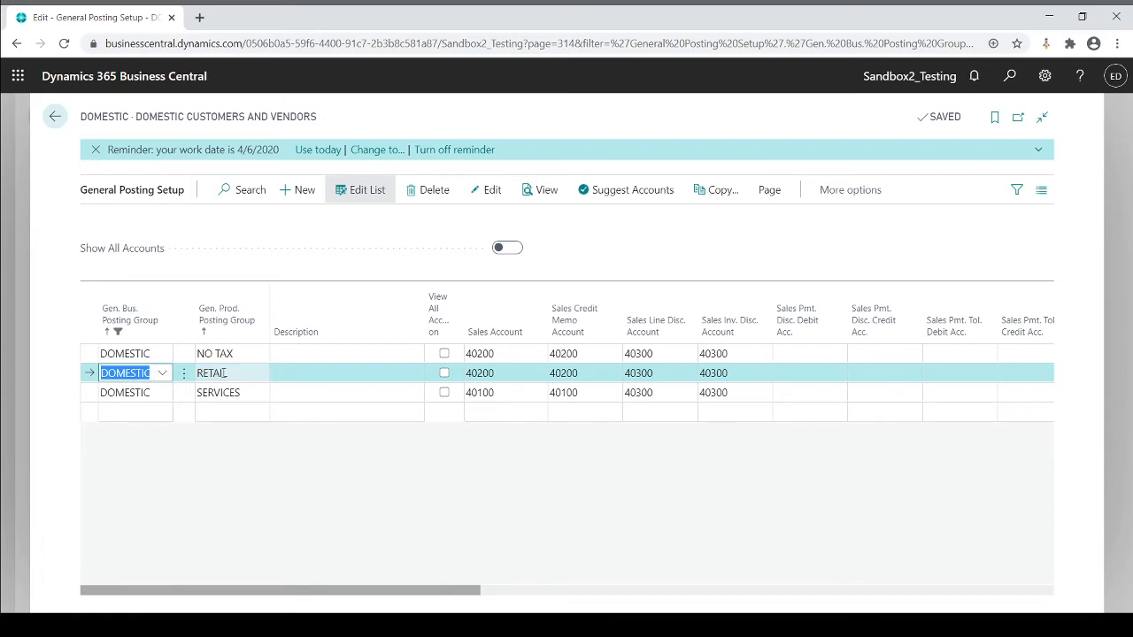
{"action": "left_click", "coordinate": [212, 373]}
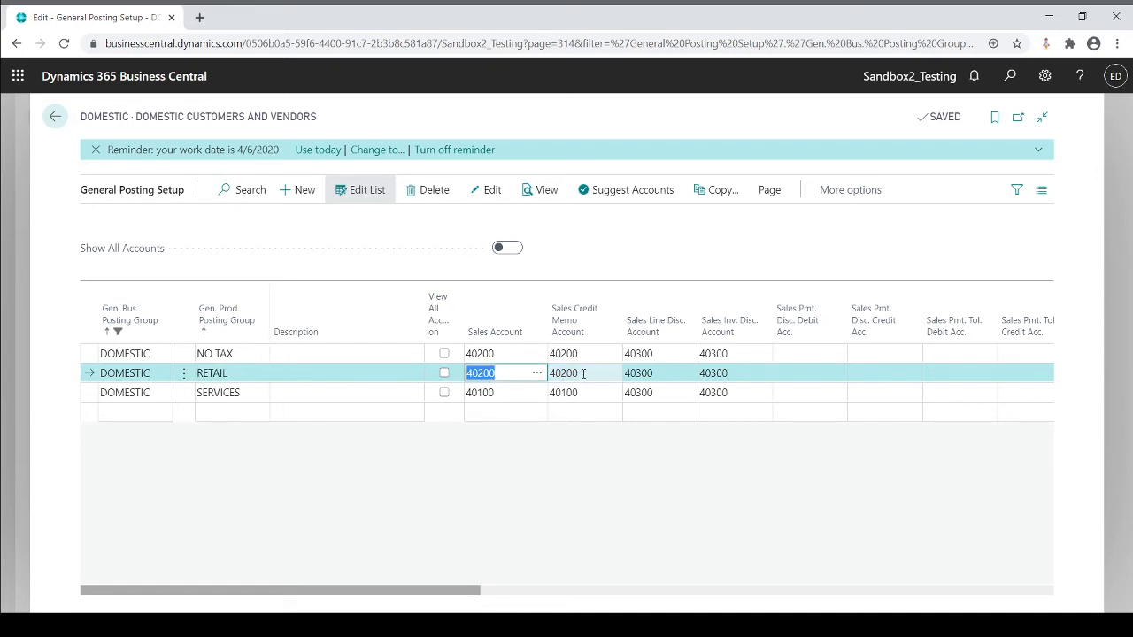
{"action": "left_click", "coordinate": [575, 372]}
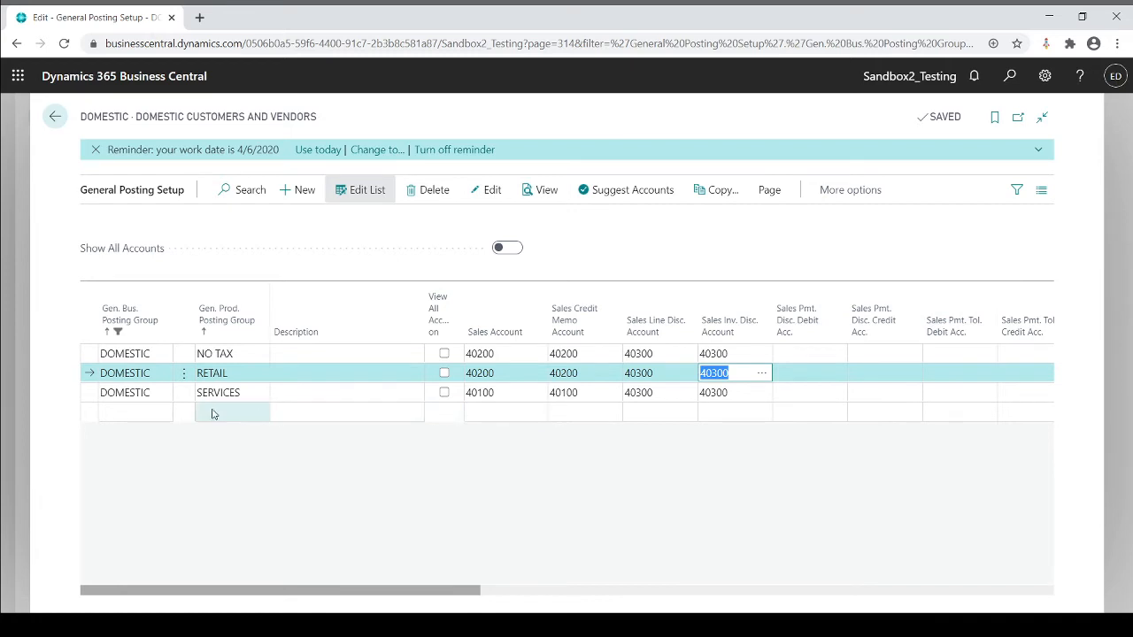
{"action": "left_click", "coordinate": [125, 392]}
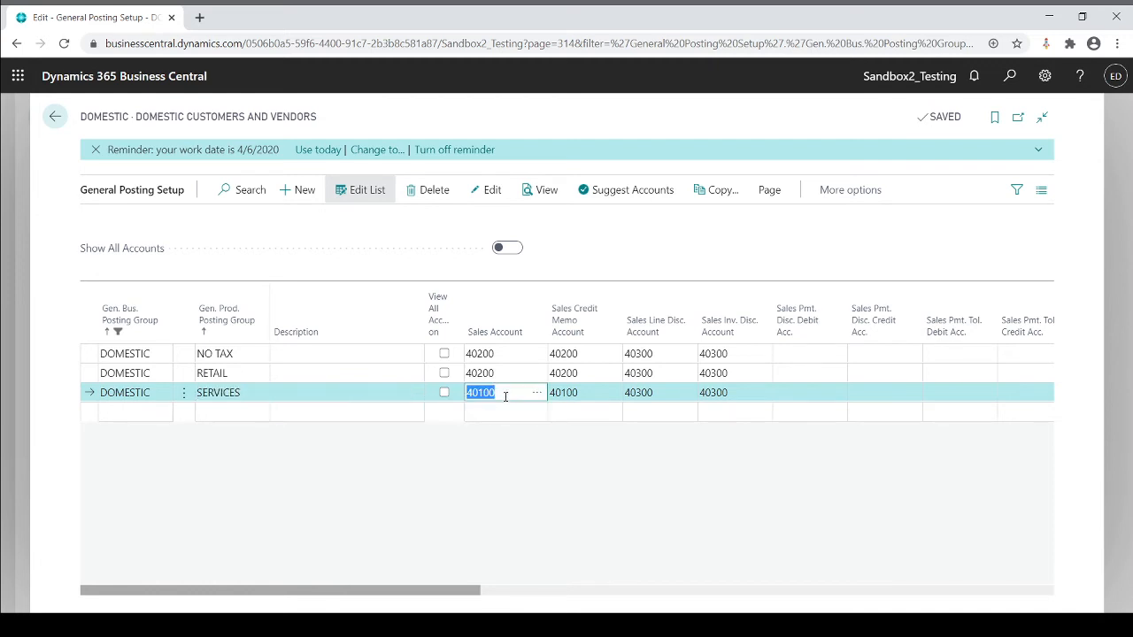
{"action": "left_click", "coordinate": [576, 392]}
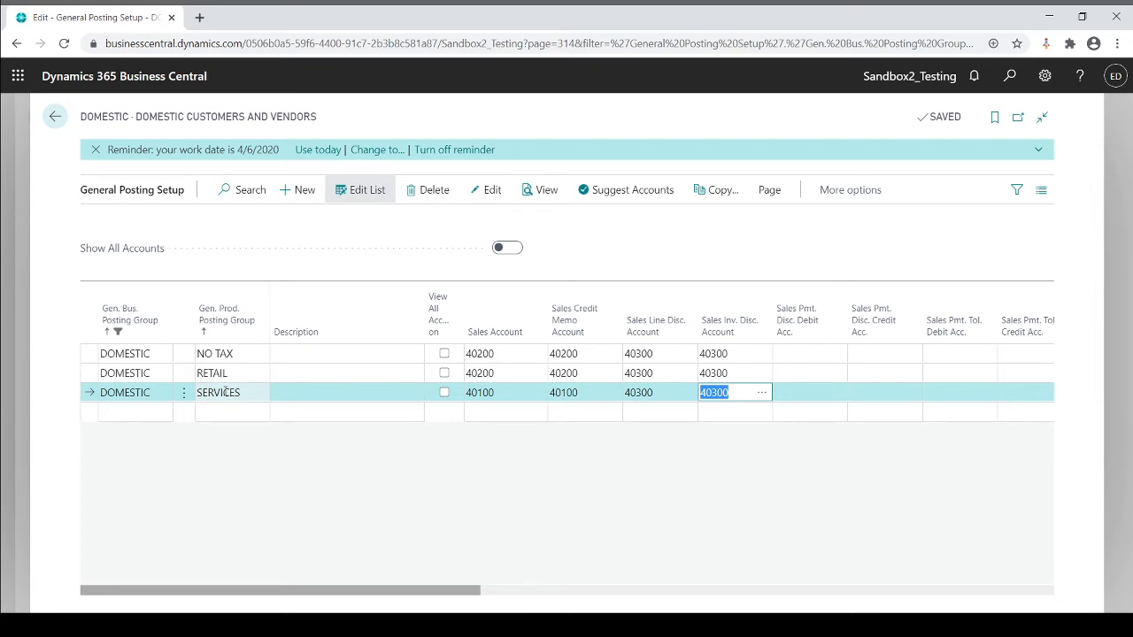
{"action": "mouse_move", "coordinate": [547, 392]}
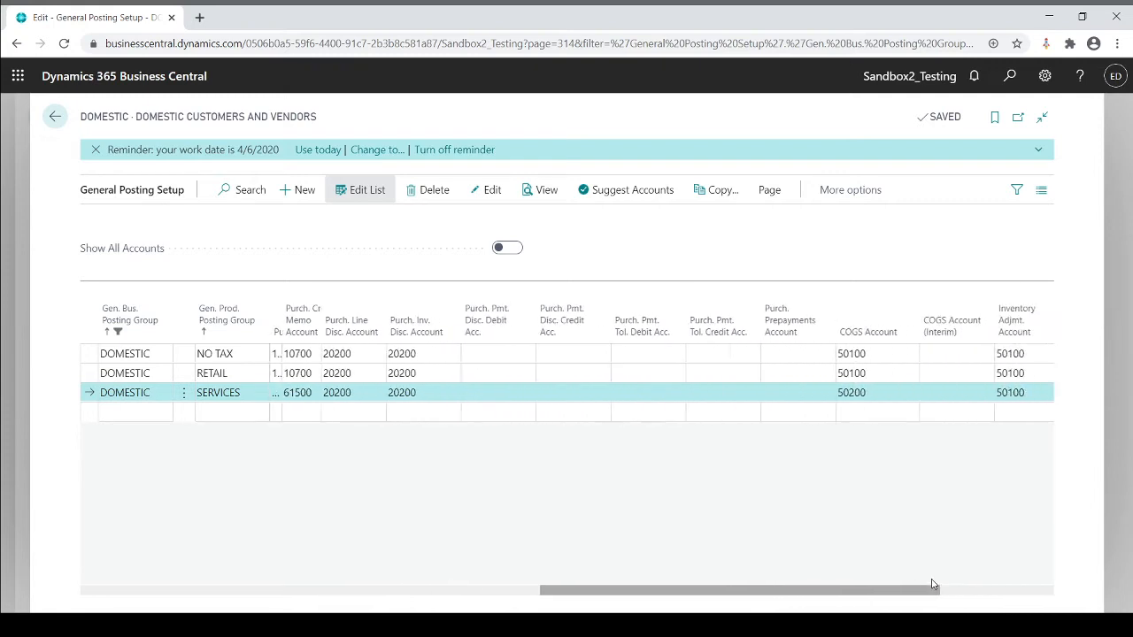
Step: Scroll the customers list sideways to view their DOMESTIC posting groups
{"action": "scroll", "scroll_direction": "right", "scroll_amount": 3}
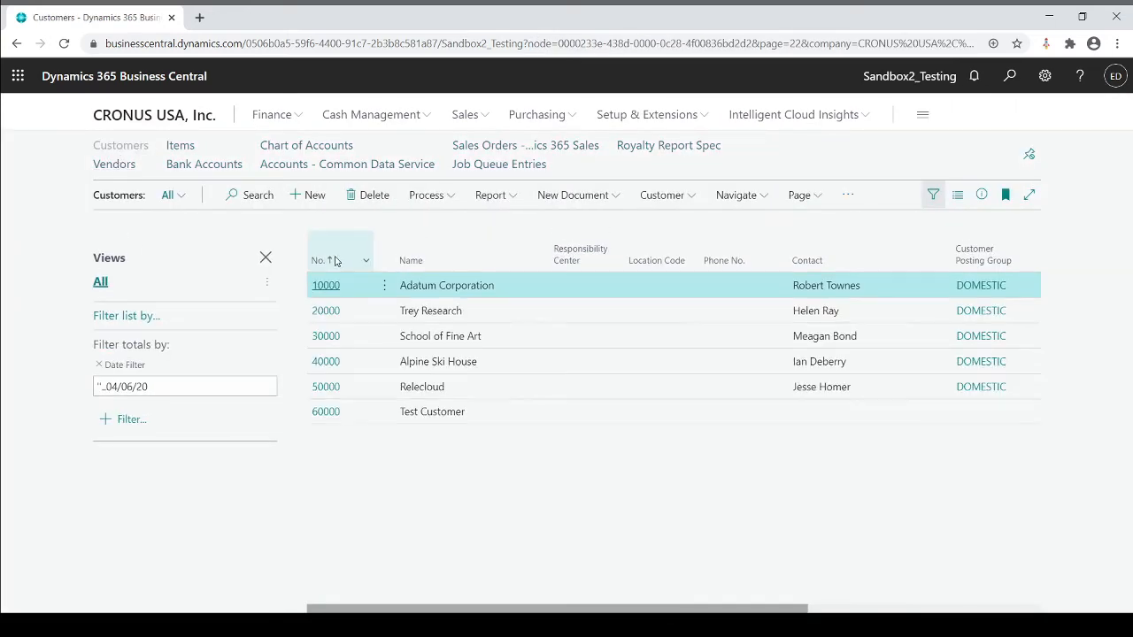
Step: Confirm Adatum Corporation's Gen. Bus. Posting Group is DOMESTIC, then return to the home page
{"action": "left_click", "coordinate": [326, 285]}
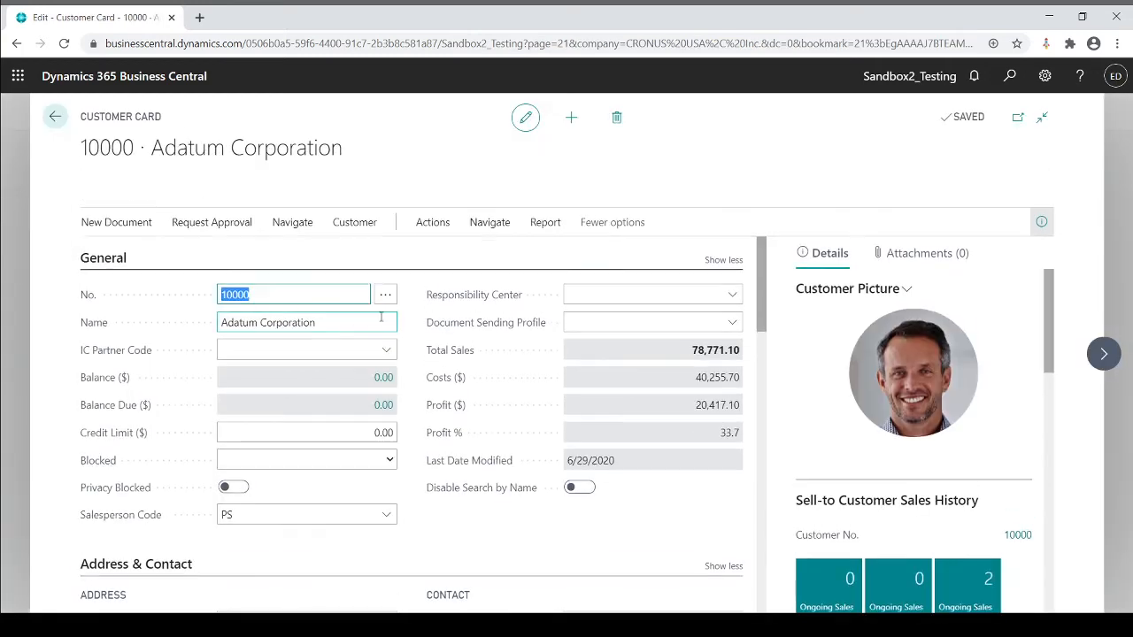
{"action": "scroll", "scroll_direction": "down", "scroll_amount": 3}
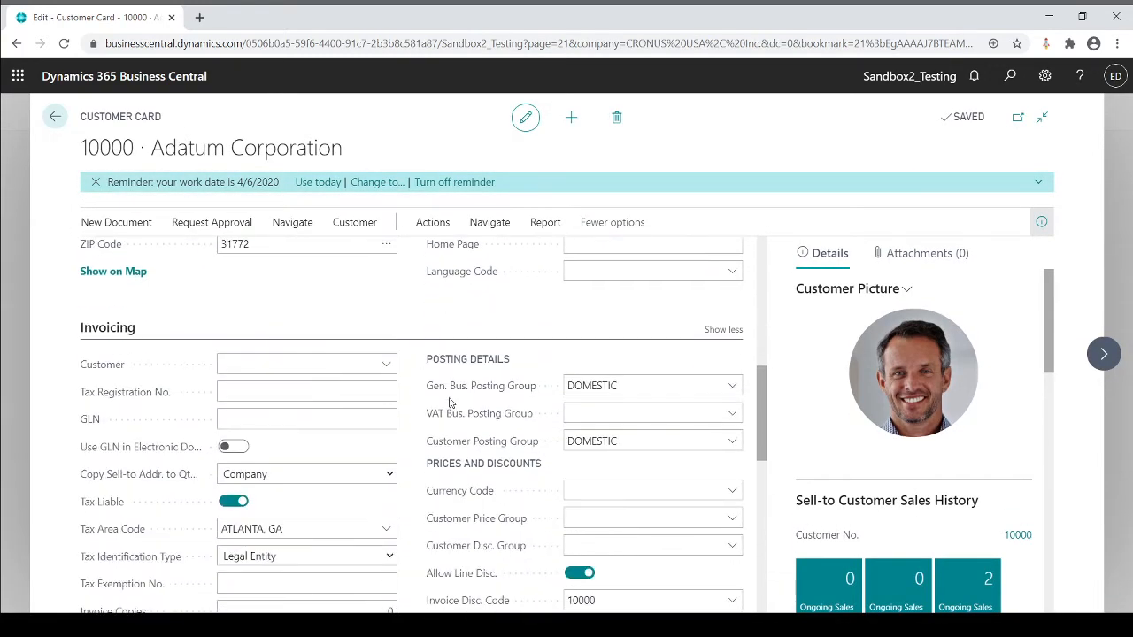
{"action": "mouse_move", "coordinate": [485, 398]}
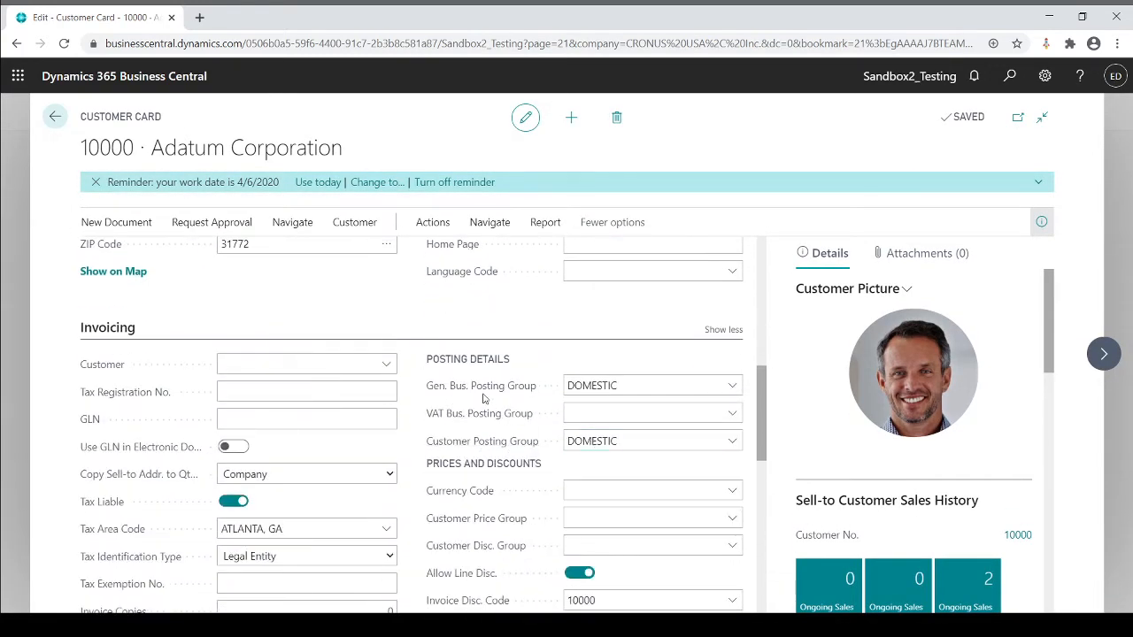
{"action": "mouse_move", "coordinate": [483, 395]}
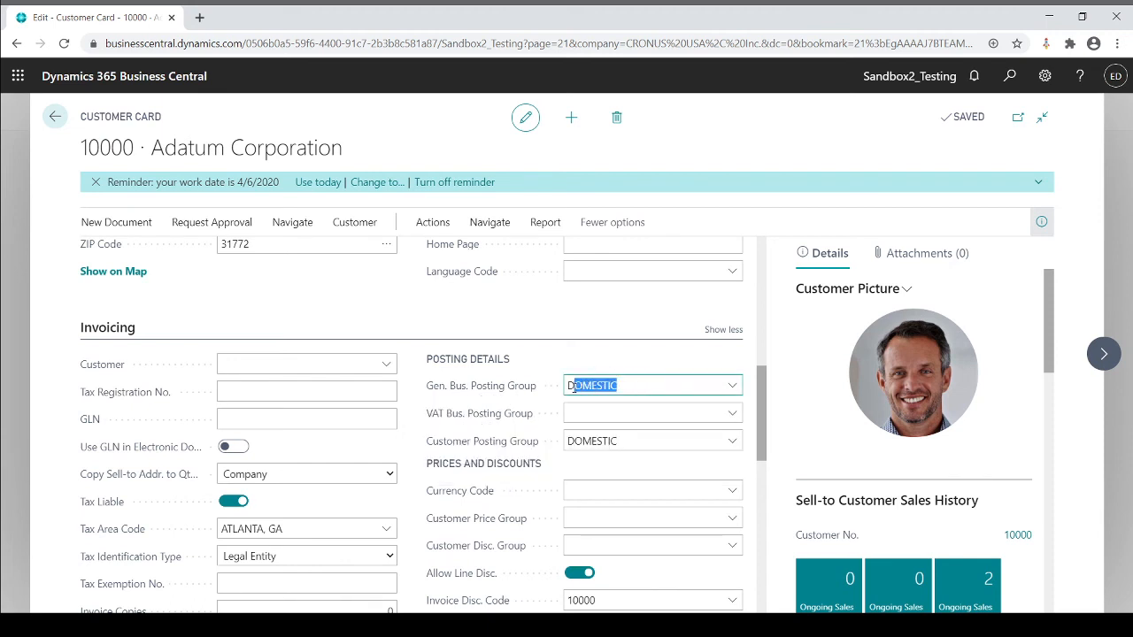
{"action": "left_click", "coordinate": [732, 385]}
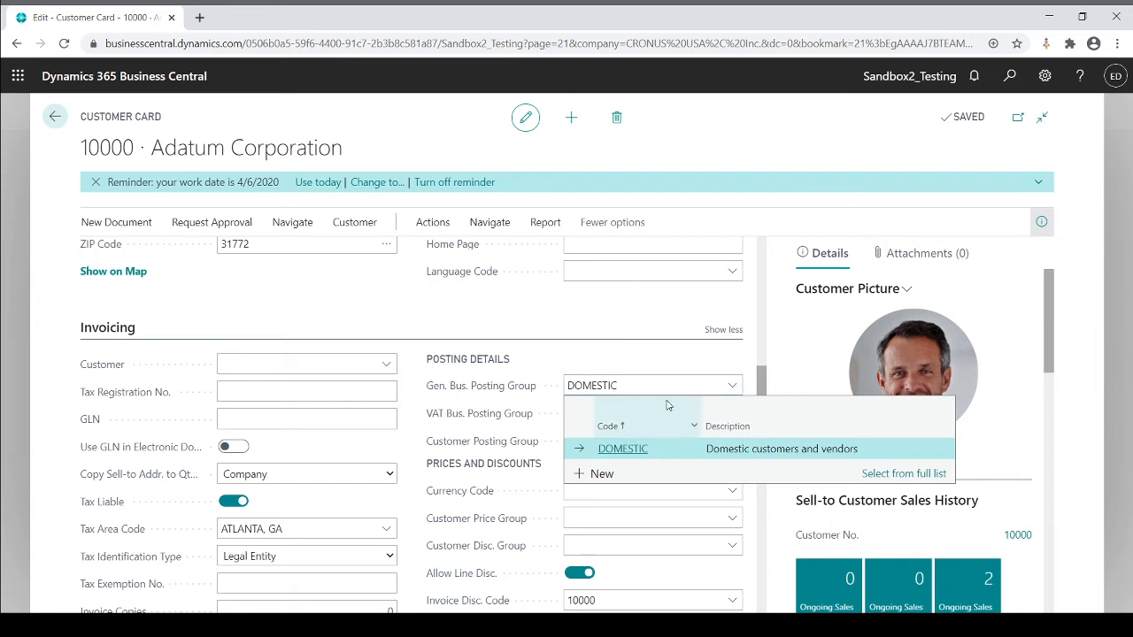
{"action": "left_click", "coordinate": [629, 385]}
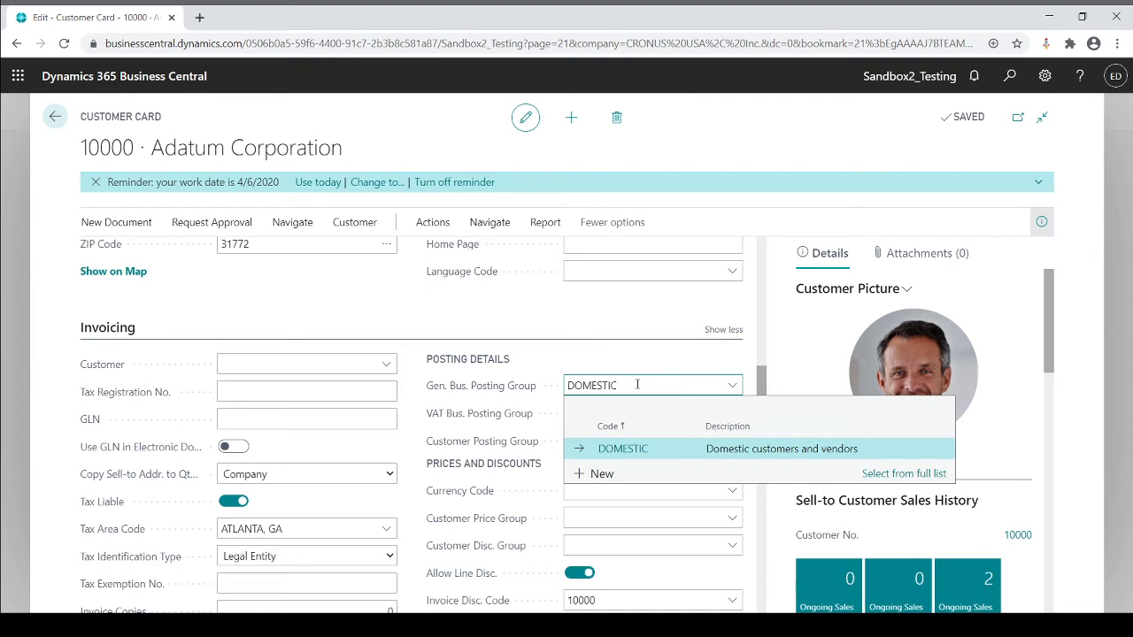
{"action": "mouse_move", "coordinate": [573, 407]}
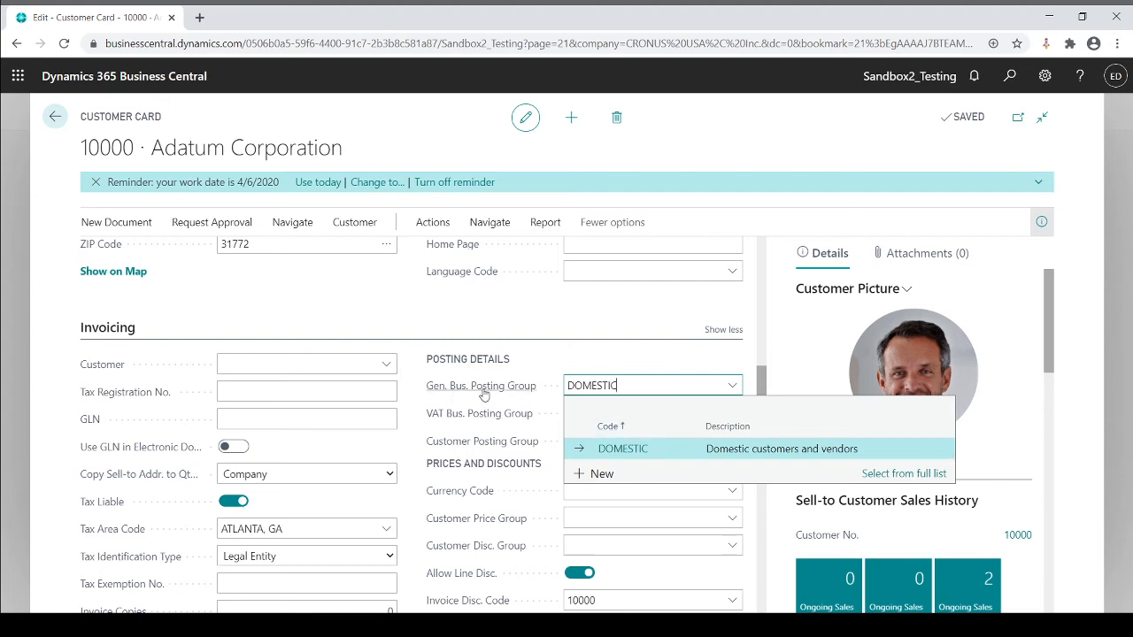
{"action": "left_click", "coordinate": [622, 448]}
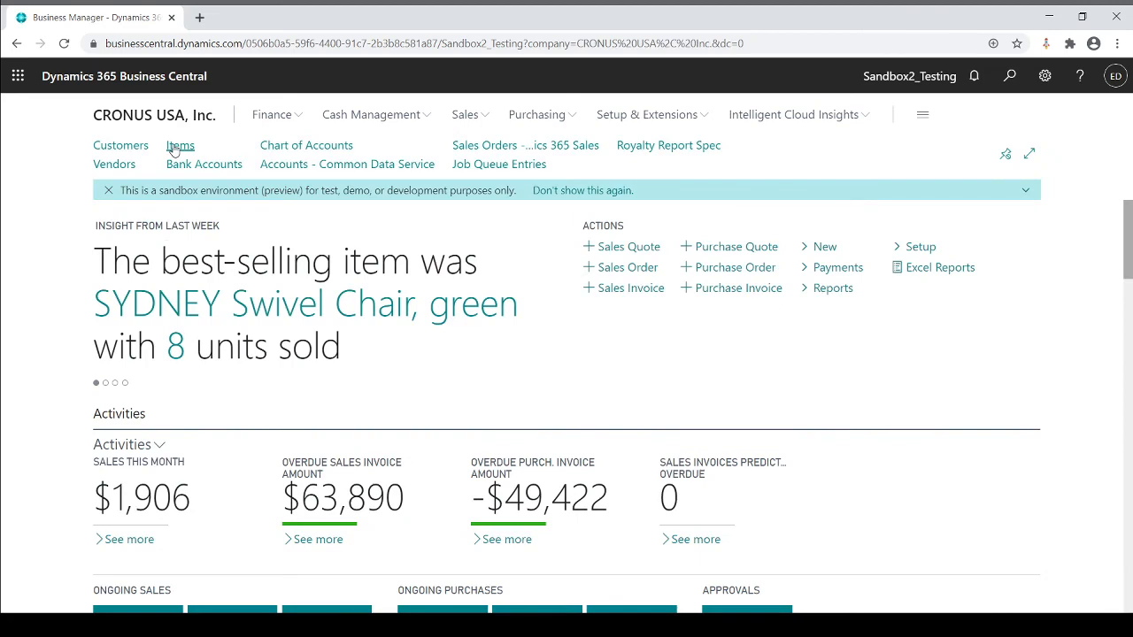
Step: On the 1896-S ATHENS Desk card, open the full product posting groups list for RETAIL
{"action": "left_click", "coordinate": [180, 145]}
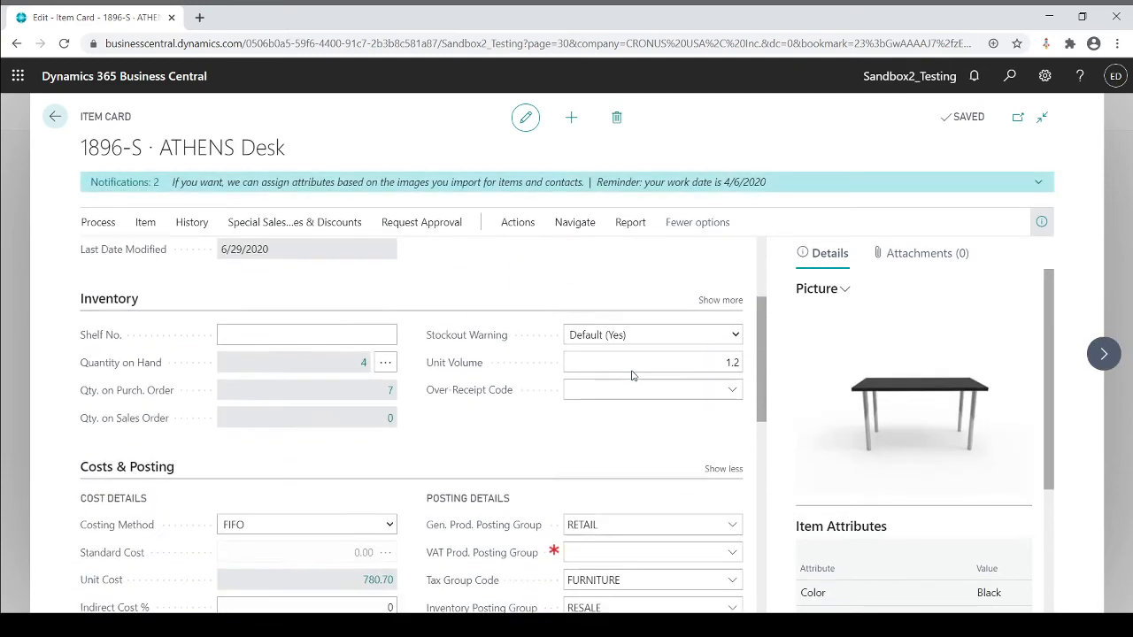
{"action": "scroll", "scroll_direction": "down", "scroll_amount": 3}
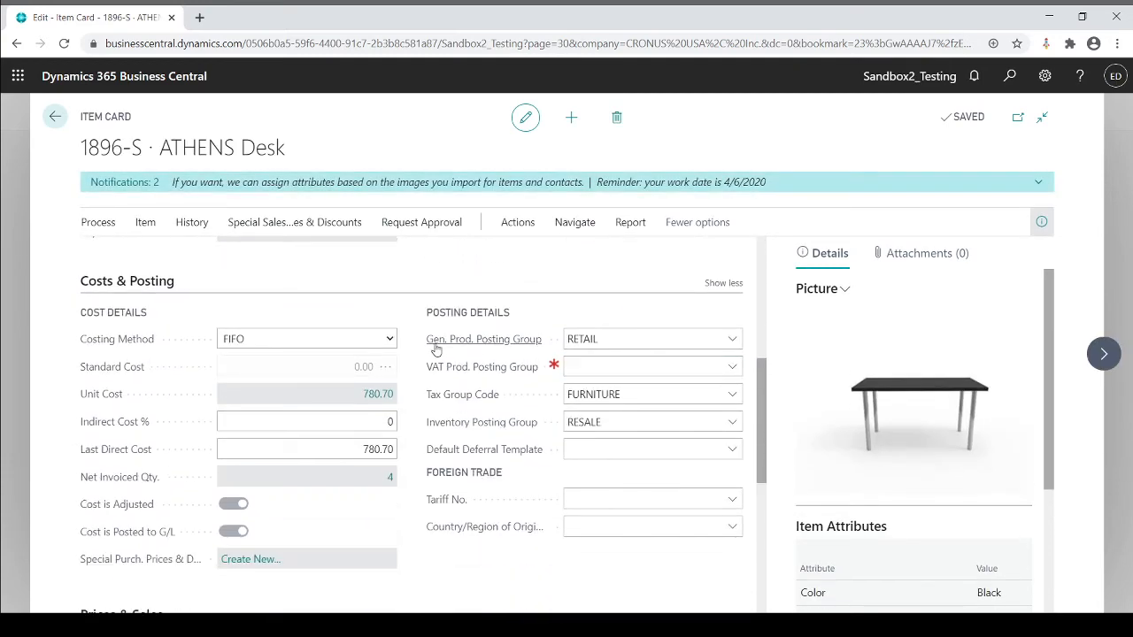
{"action": "left_click", "coordinate": [646, 339]}
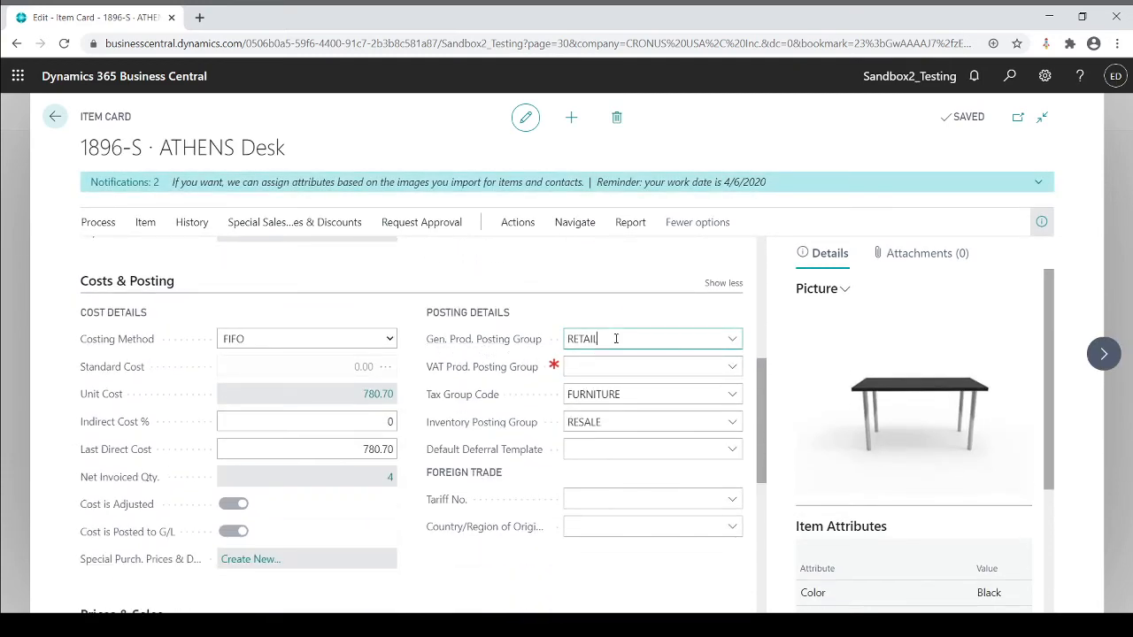
{"action": "double_click", "coordinate": [583, 339]}
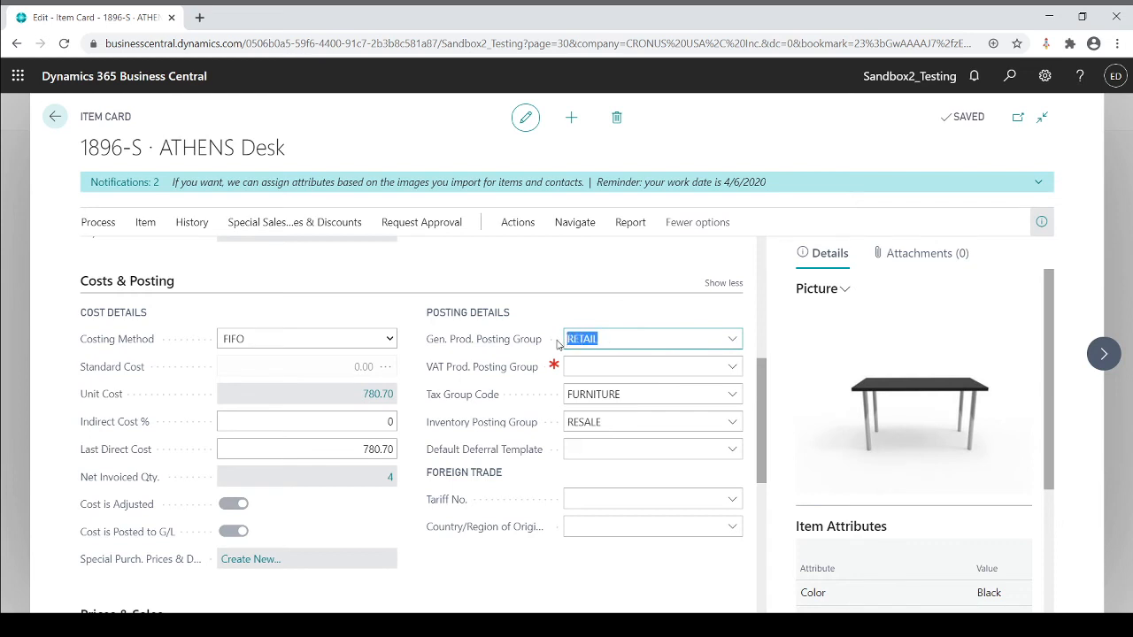
{"action": "mouse_move", "coordinate": [679, 339]}
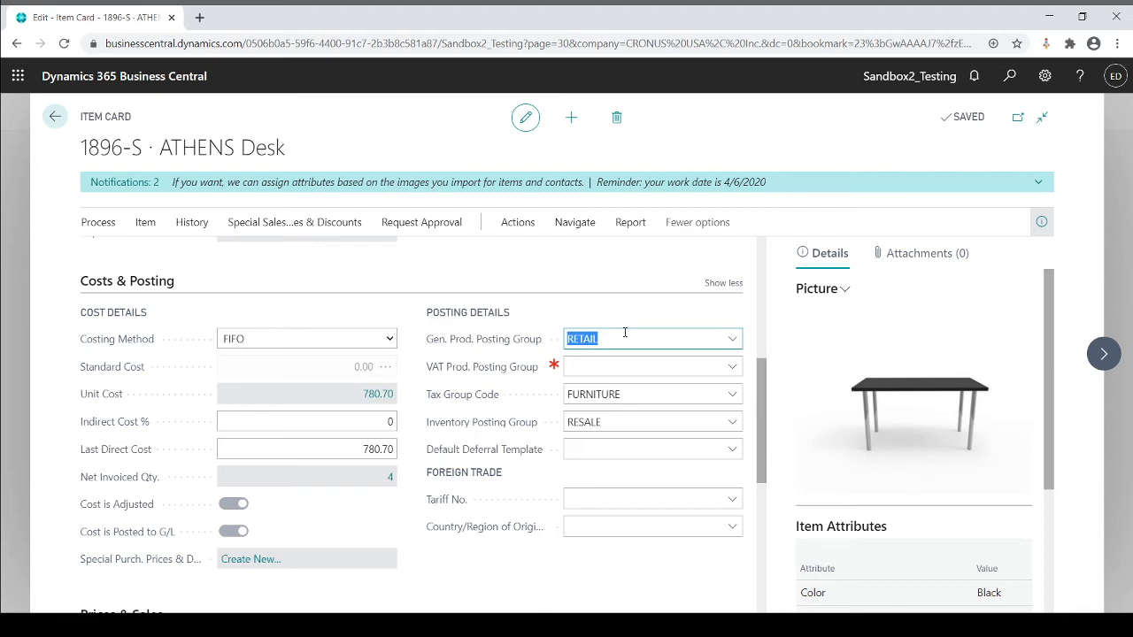
{"action": "mouse_move", "coordinate": [636, 332]}
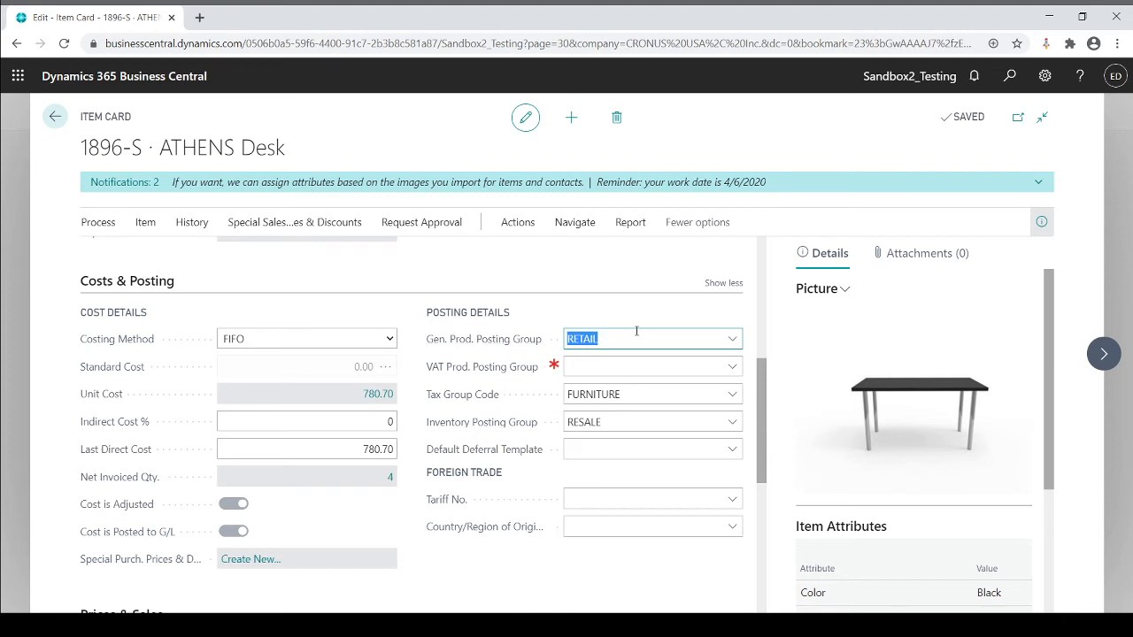
{"action": "left_click", "coordinate": [735, 339]}
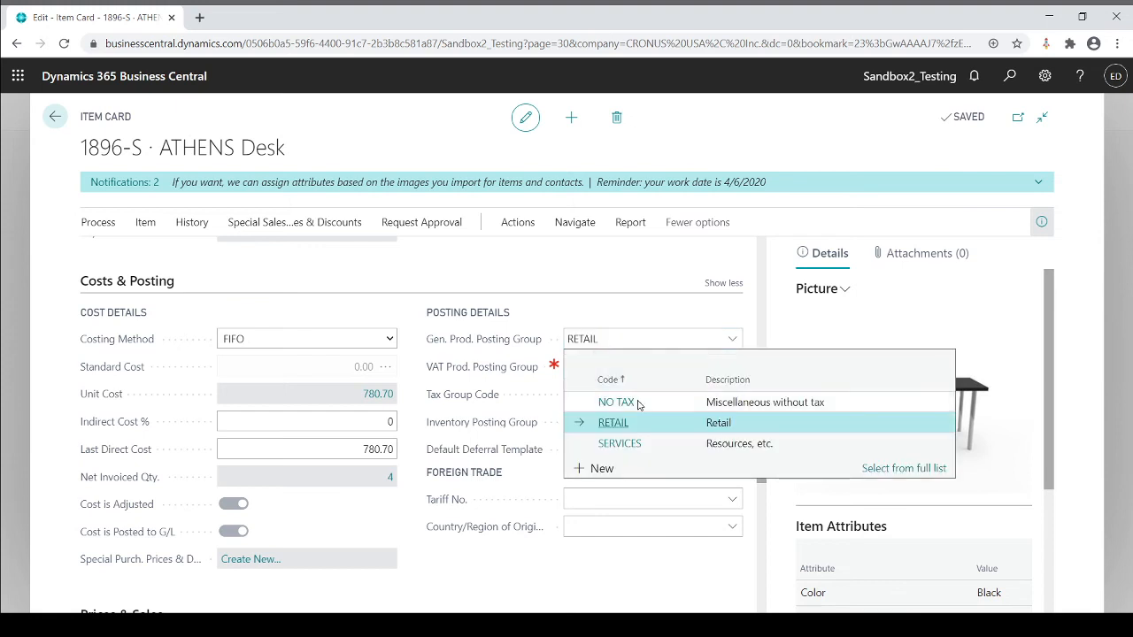
{"action": "mouse_move", "coordinate": [622, 438]}
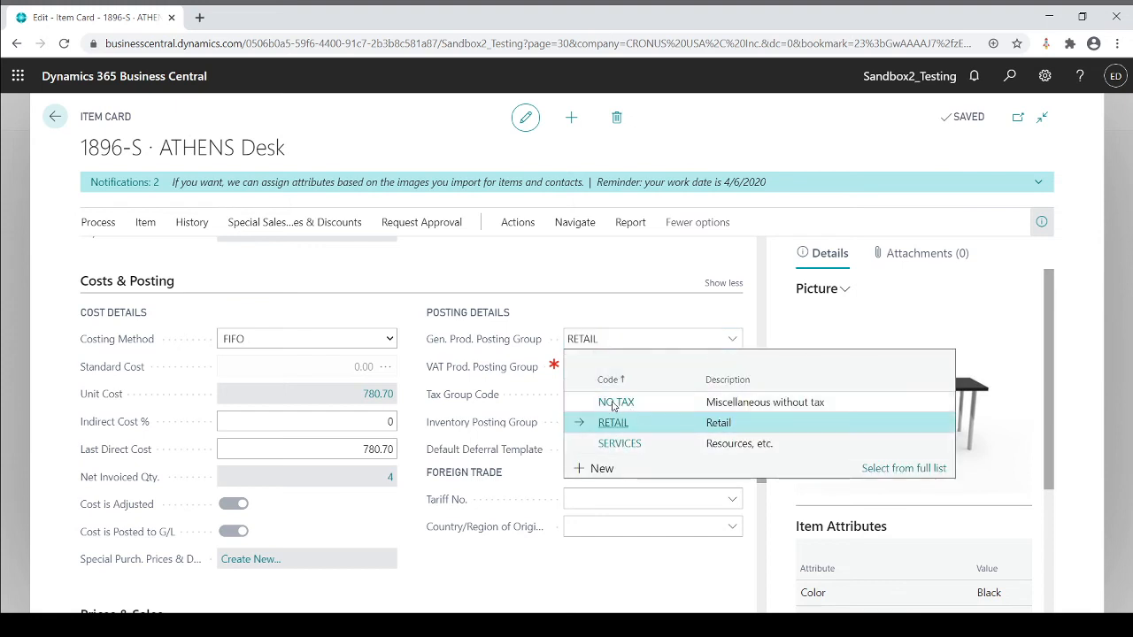
{"action": "mouse_move", "coordinate": [612, 430]}
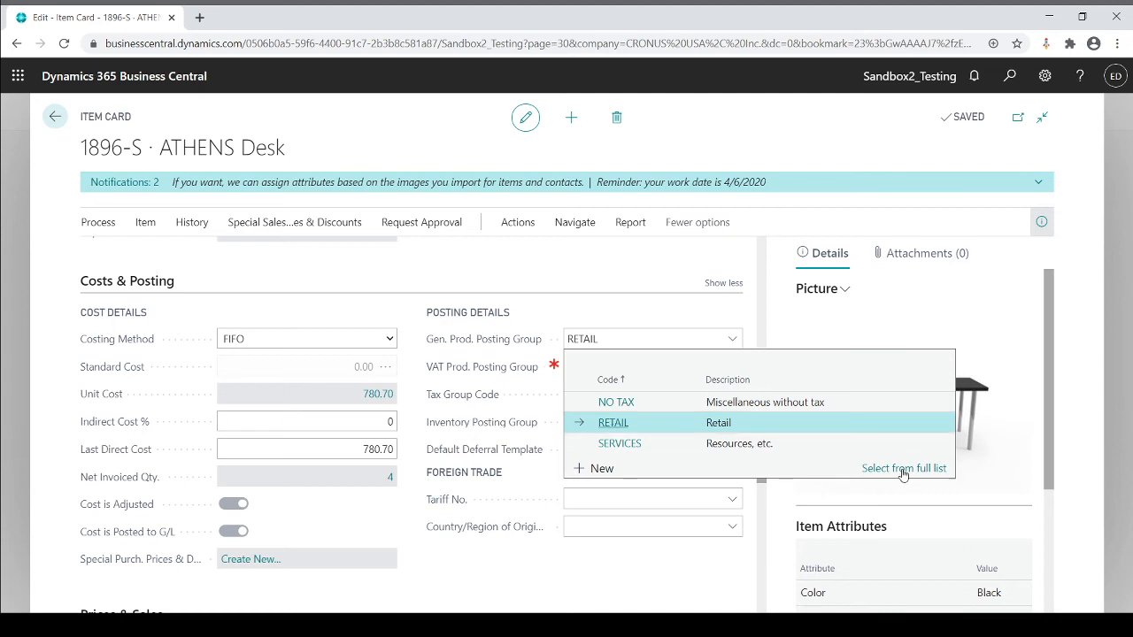
{"action": "left_click", "coordinate": [904, 468]}
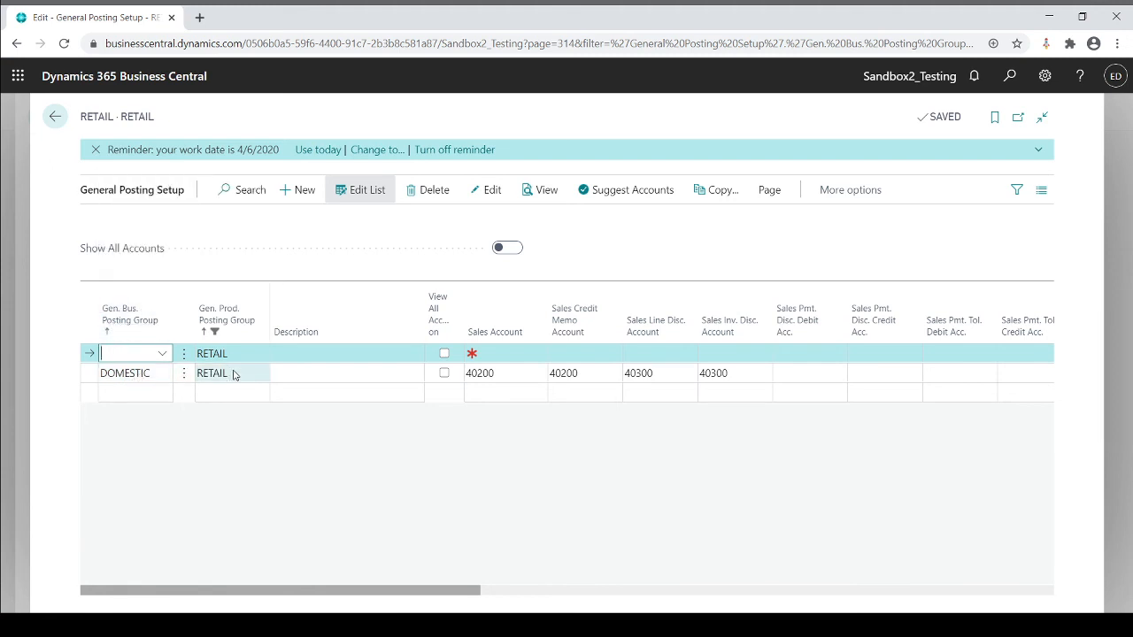
Step: Clear the DOMESTIC–RETAIL sales account and start retyping it, entering 402
{"action": "left_click", "coordinate": [500, 373]}
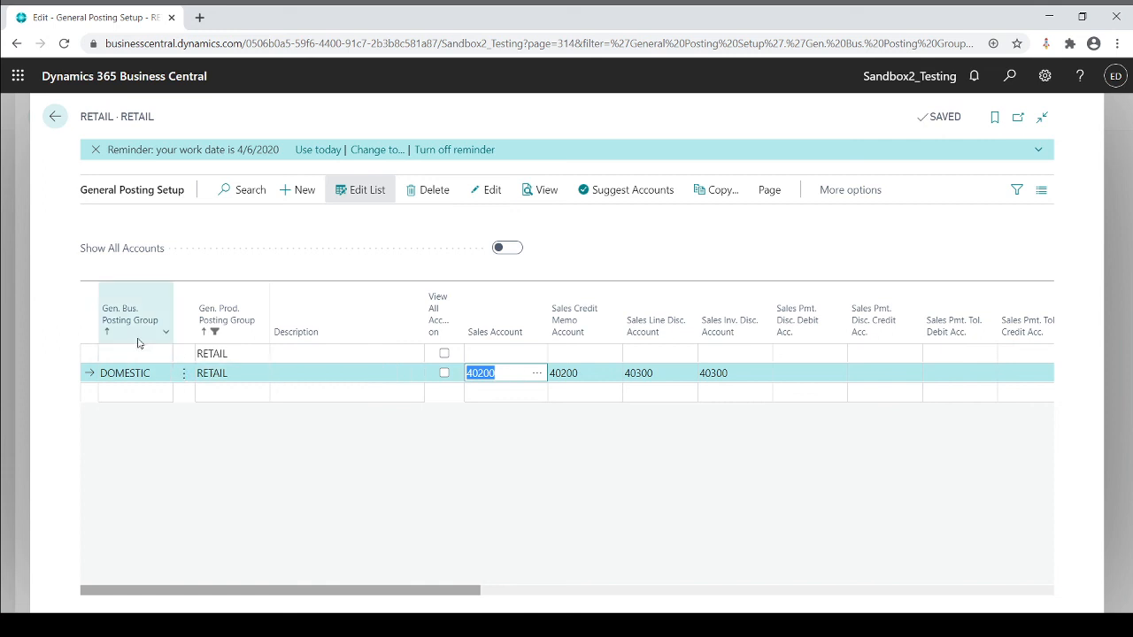
{"action": "mouse_move", "coordinate": [220, 319]}
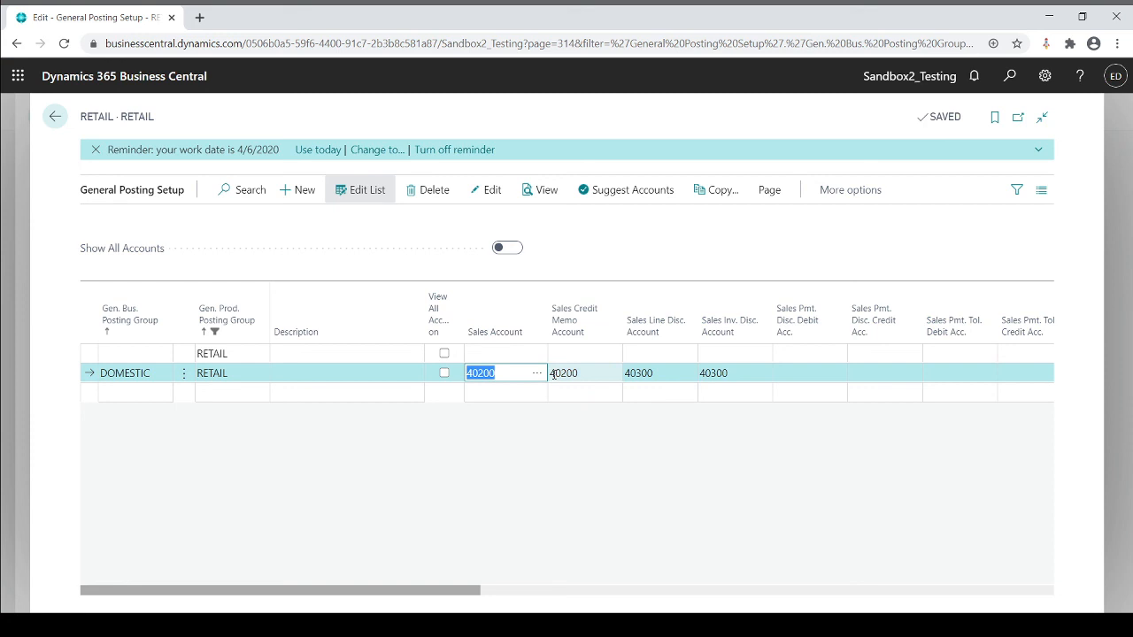
{"action": "key", "text": "Delete"}
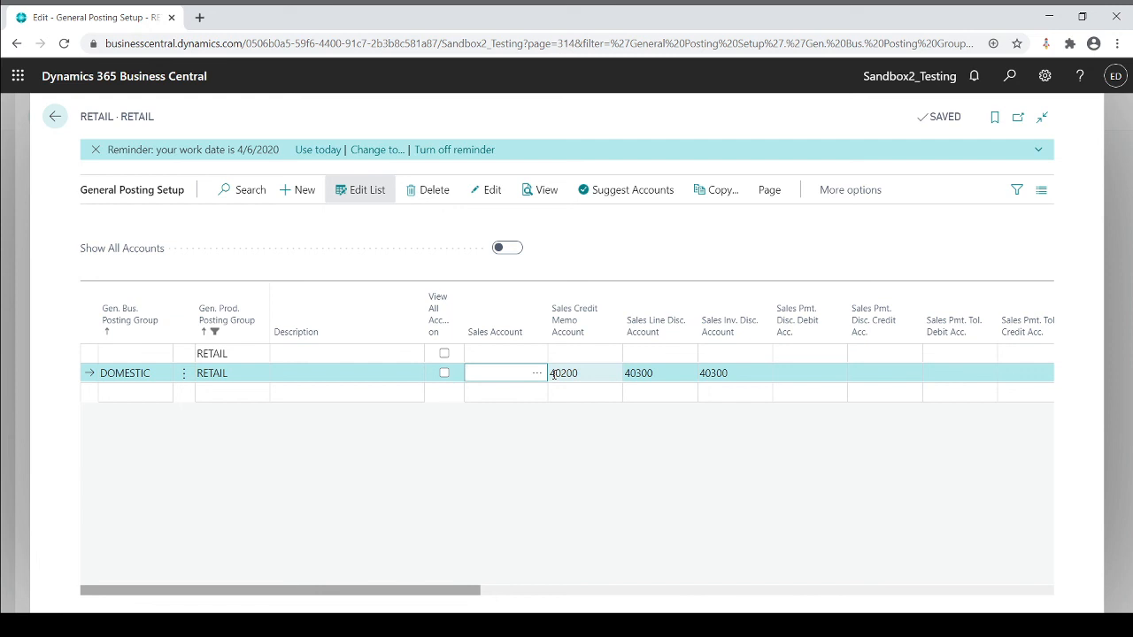
{"action": "type", "text": "402"}
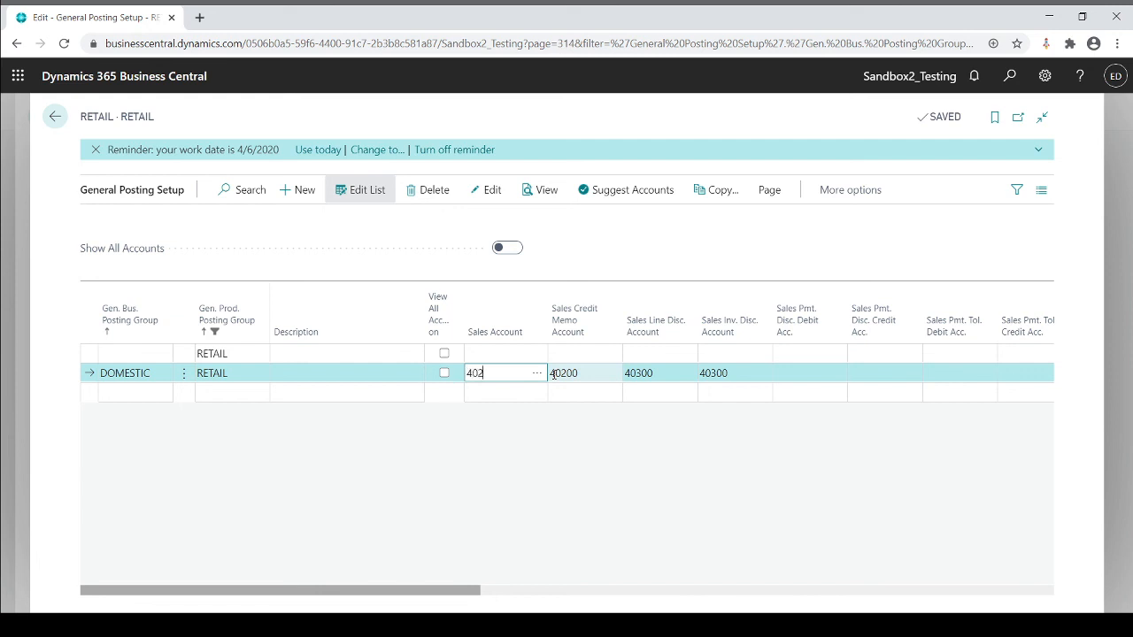